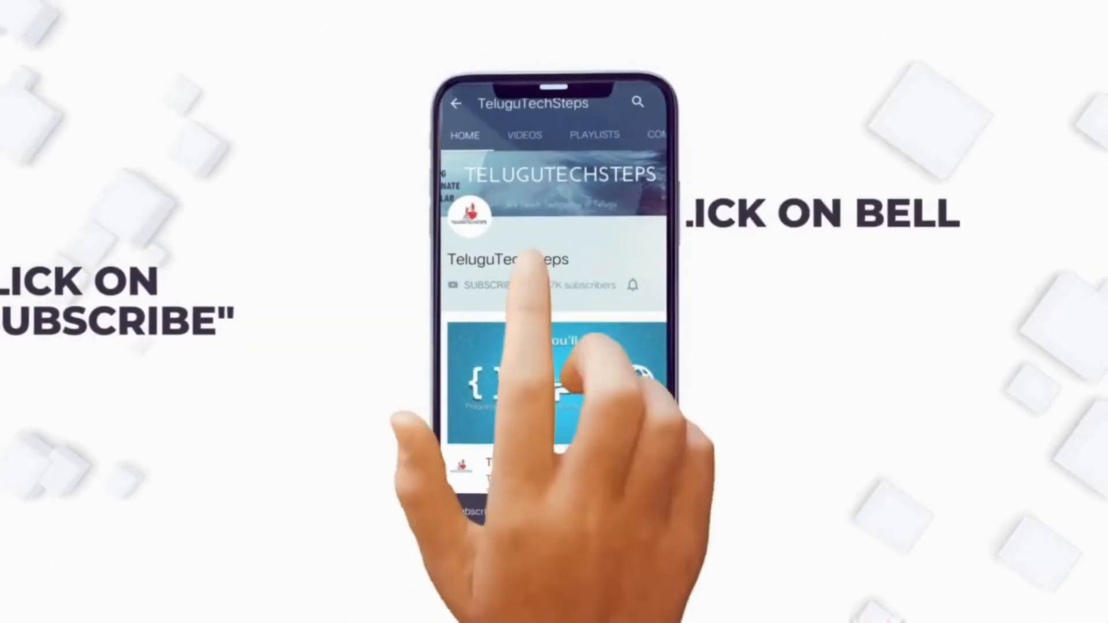
# View the folder's index page in a text editor, then close the folder window and launch Google Chrome
pyautogui.click(495, 286)
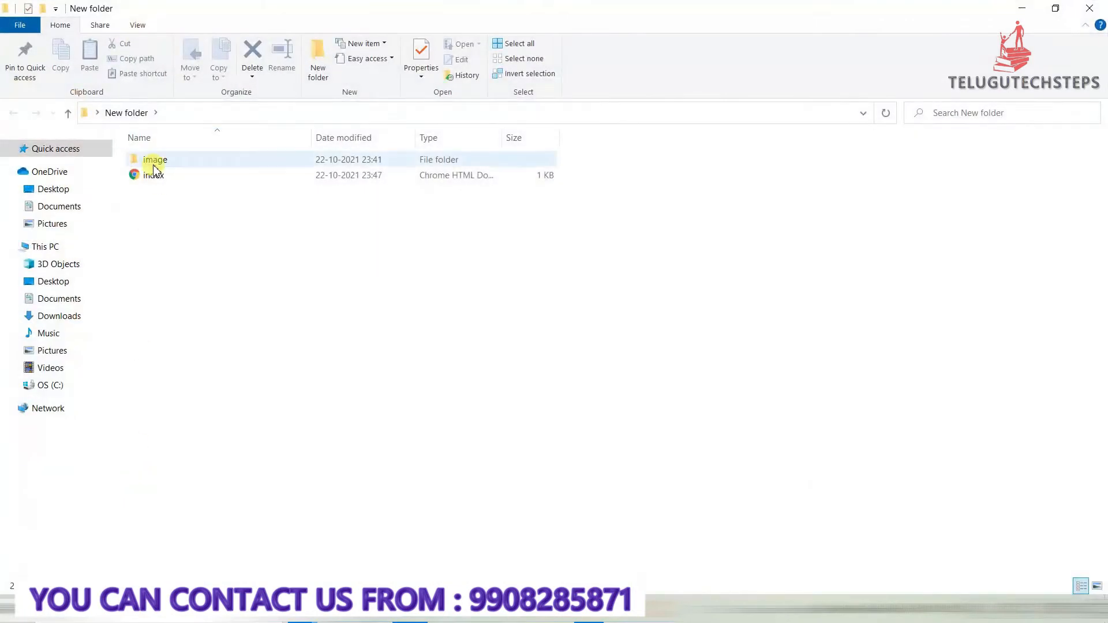
pyautogui.click(153, 174)
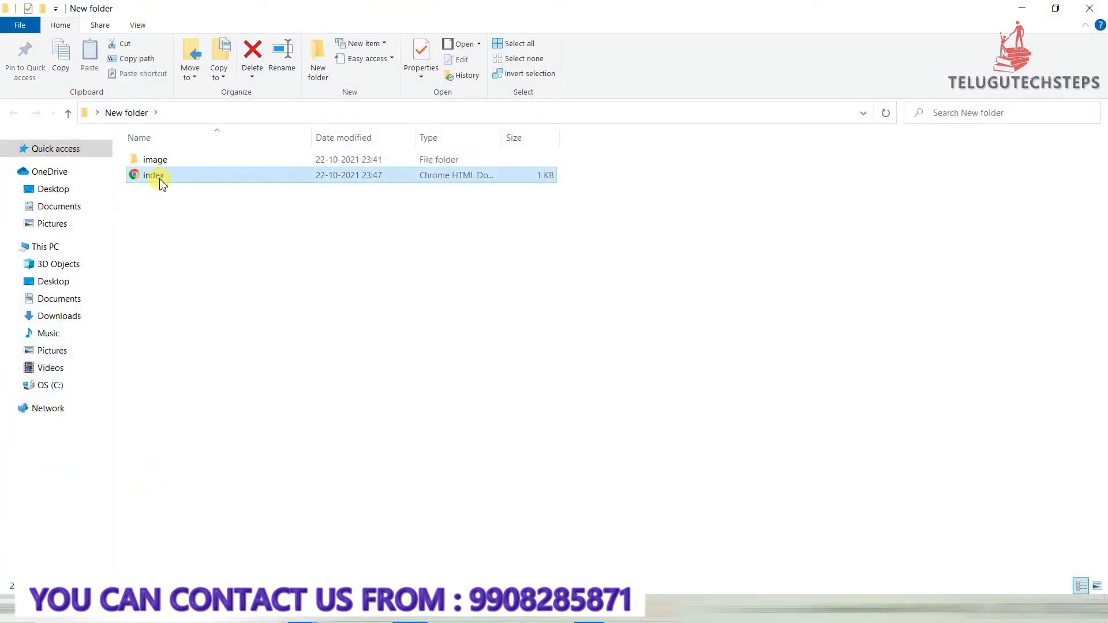
pyautogui.rightClick(152, 174)
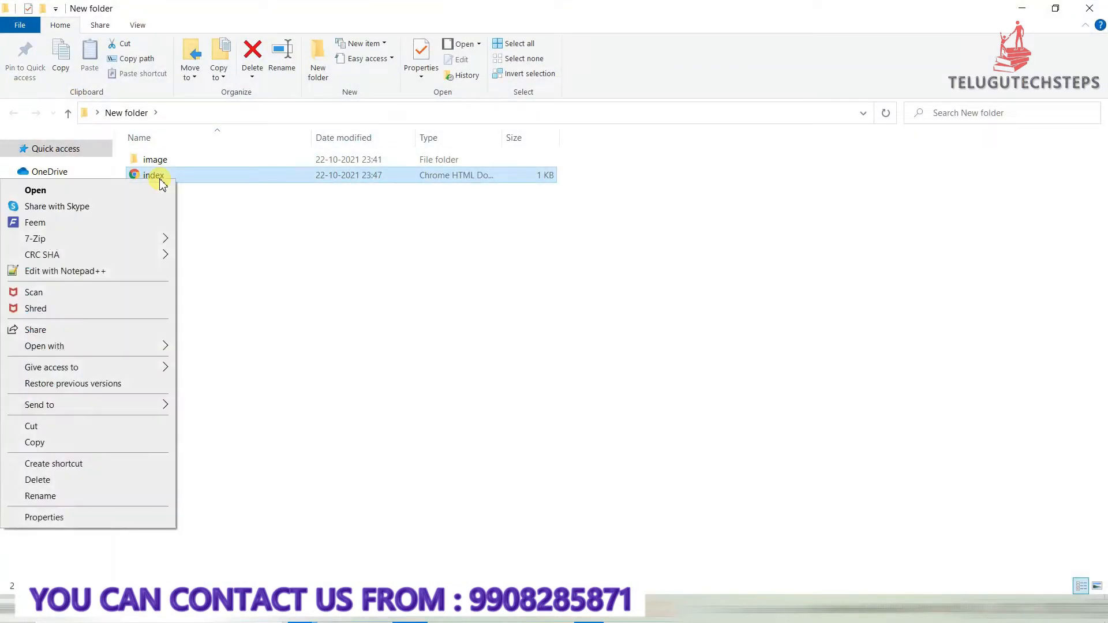
pyautogui.moveTo(106, 403)
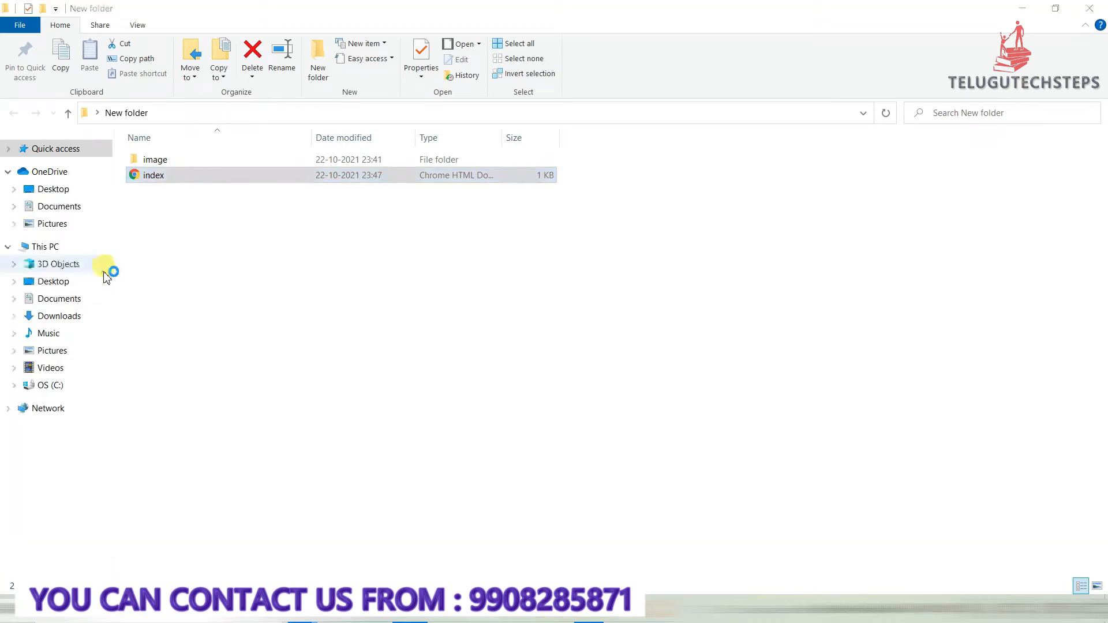
pyautogui.doubleClick(154, 174)
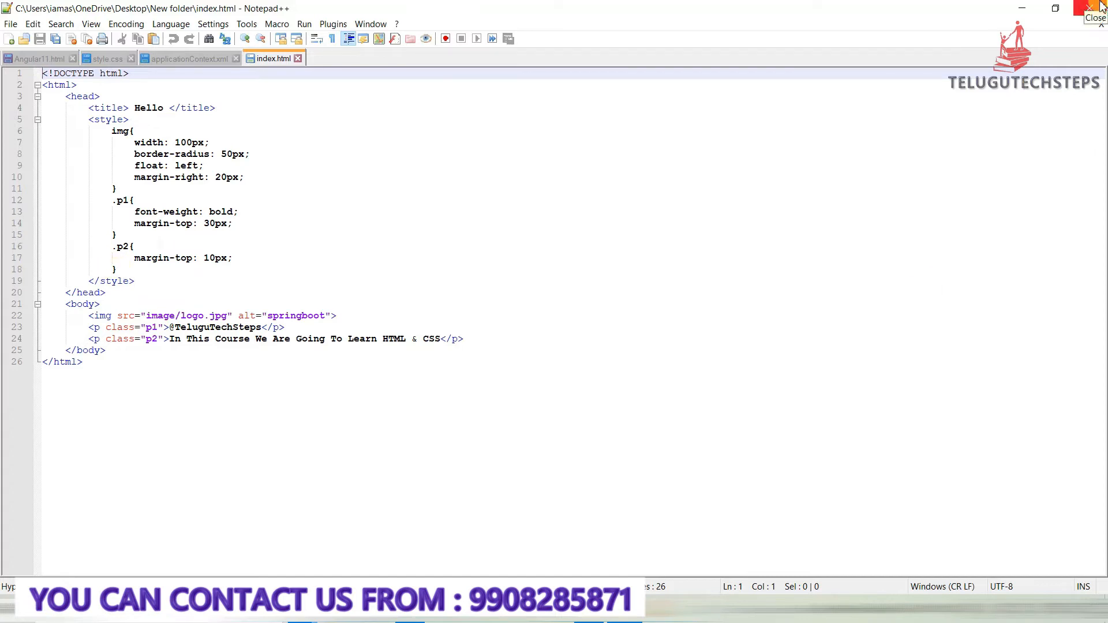
pyautogui.moveTo(1099, 10)
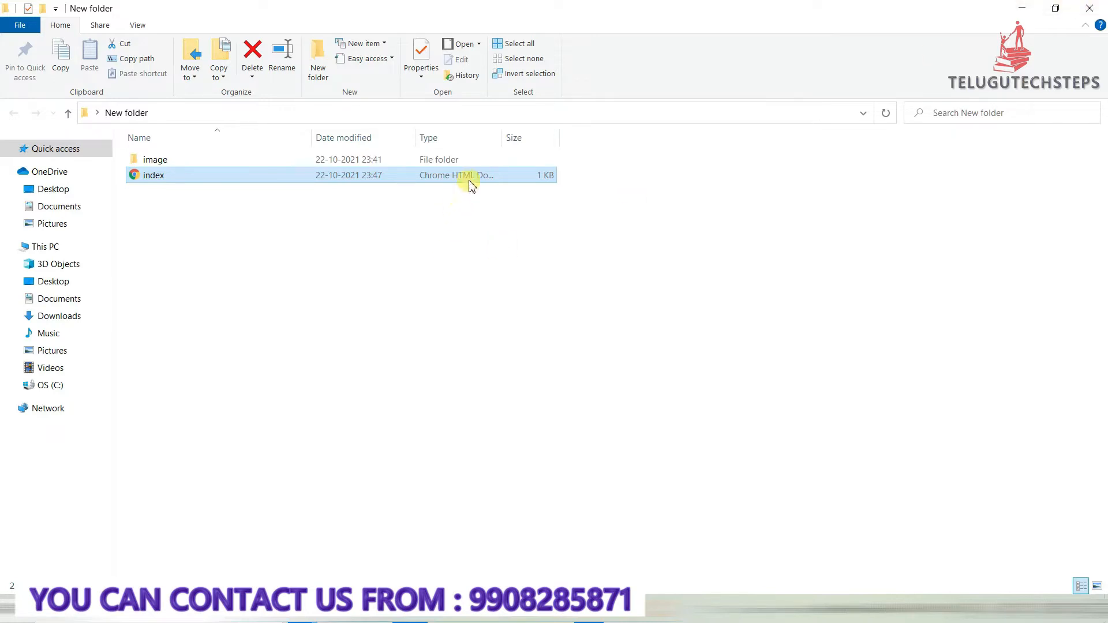
pyautogui.rightClick(153, 174)
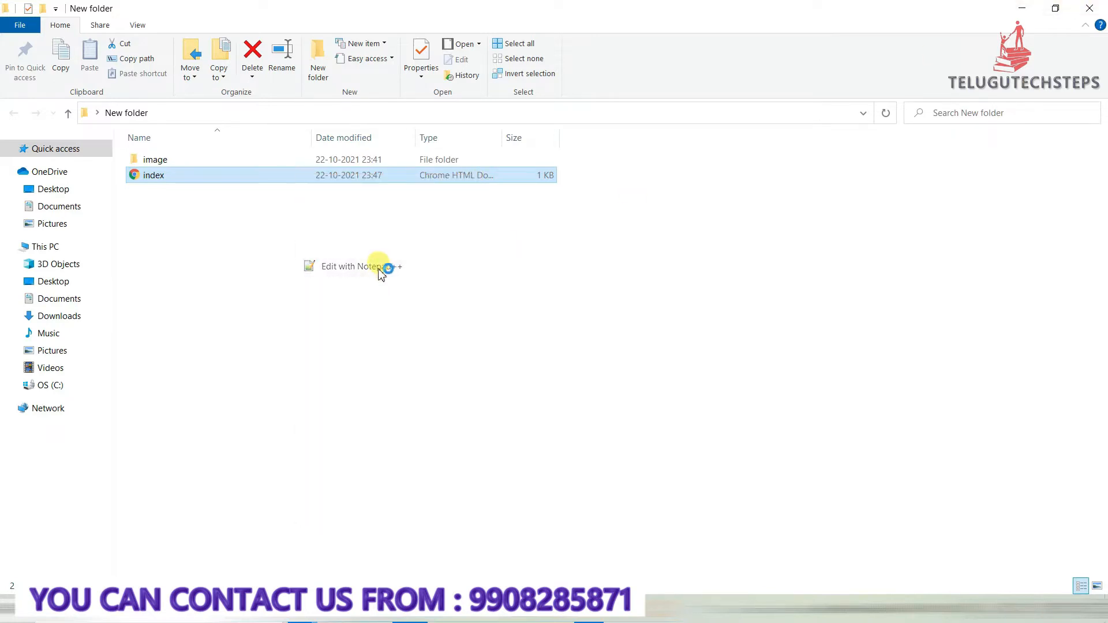
pyautogui.click(351, 267)
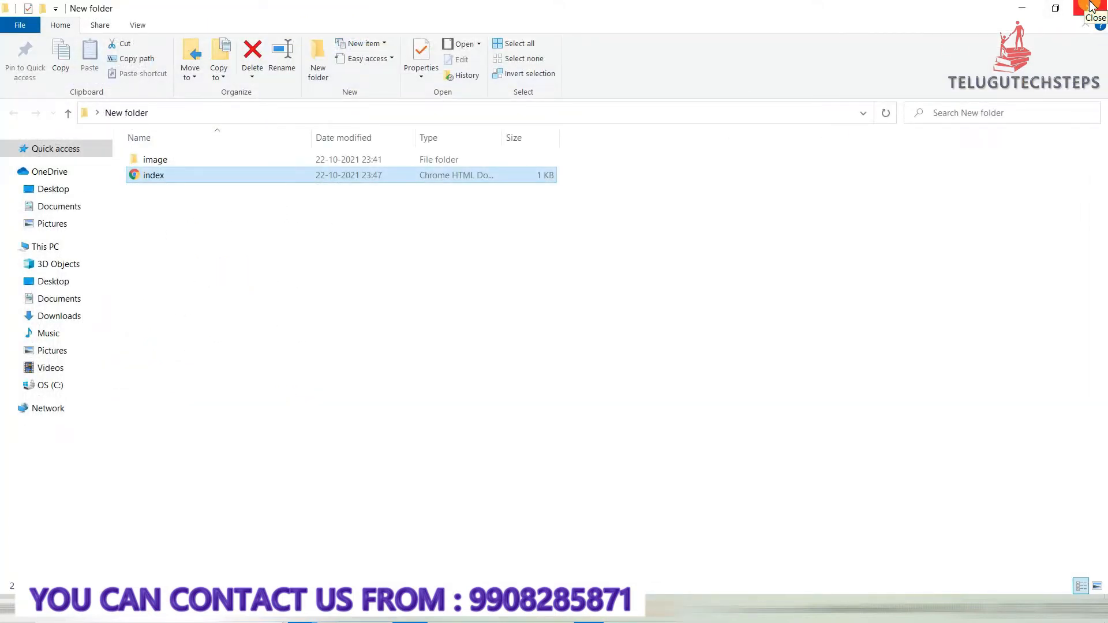
pyautogui.click(1094, 8)
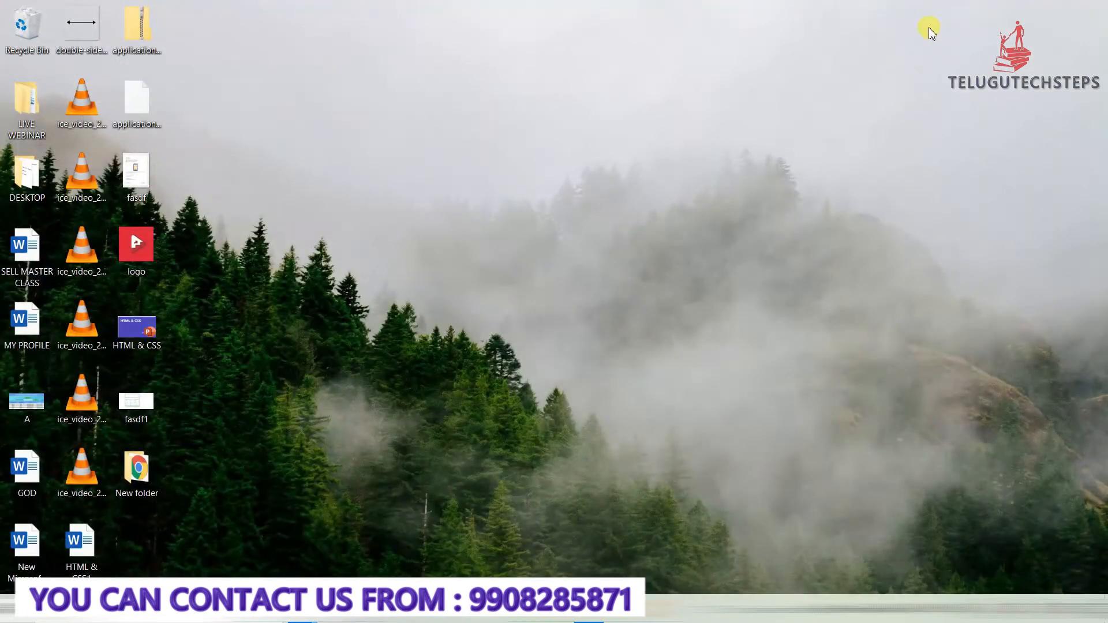
pyautogui.moveTo(353, 552)
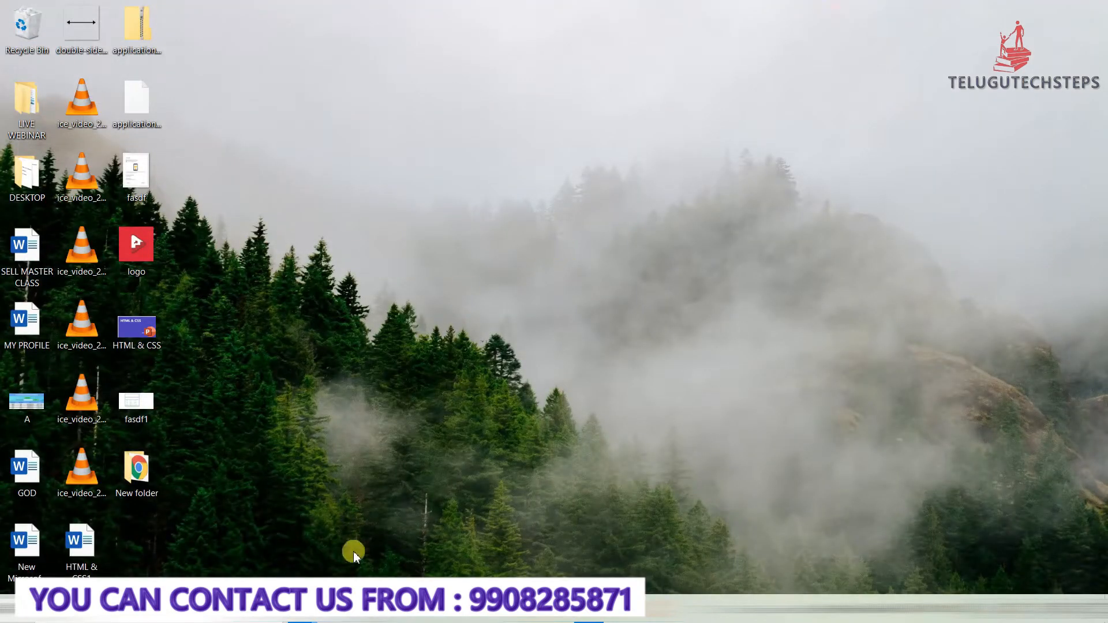
pyautogui.moveTo(424, 540)
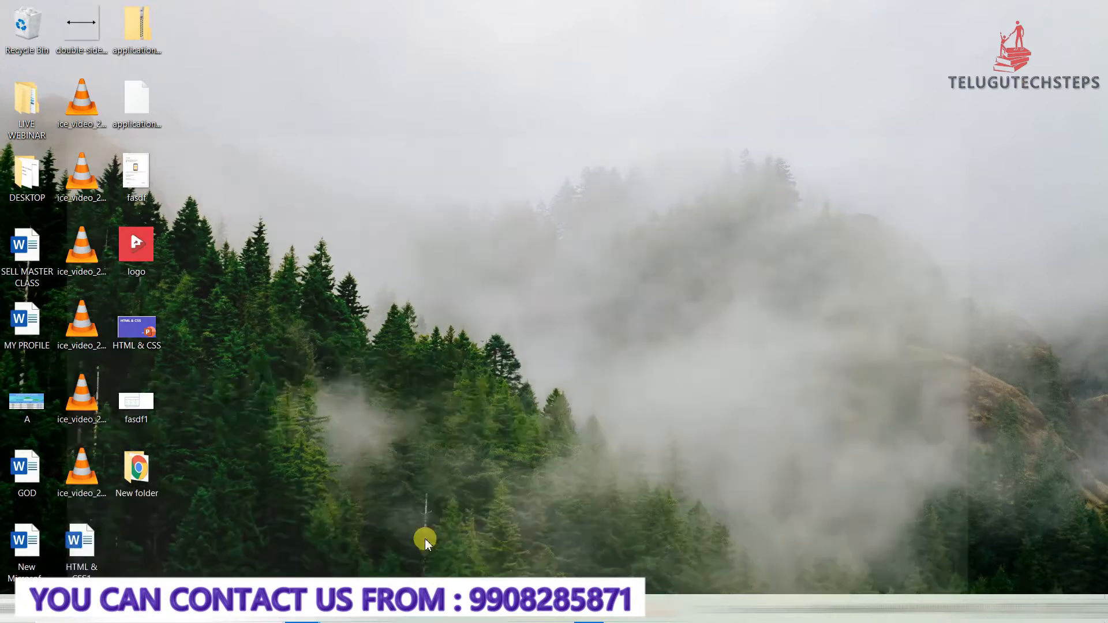
pyautogui.click(137, 466)
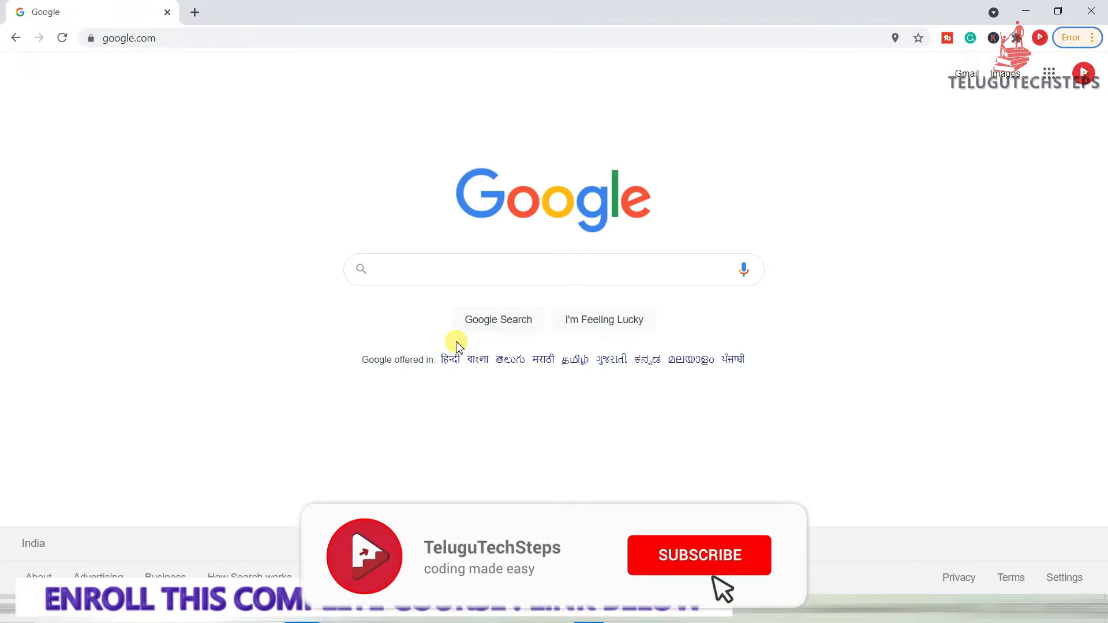
# Search Google for 'visual studio code' and open the official Download page from the results
pyautogui.click(697, 555)
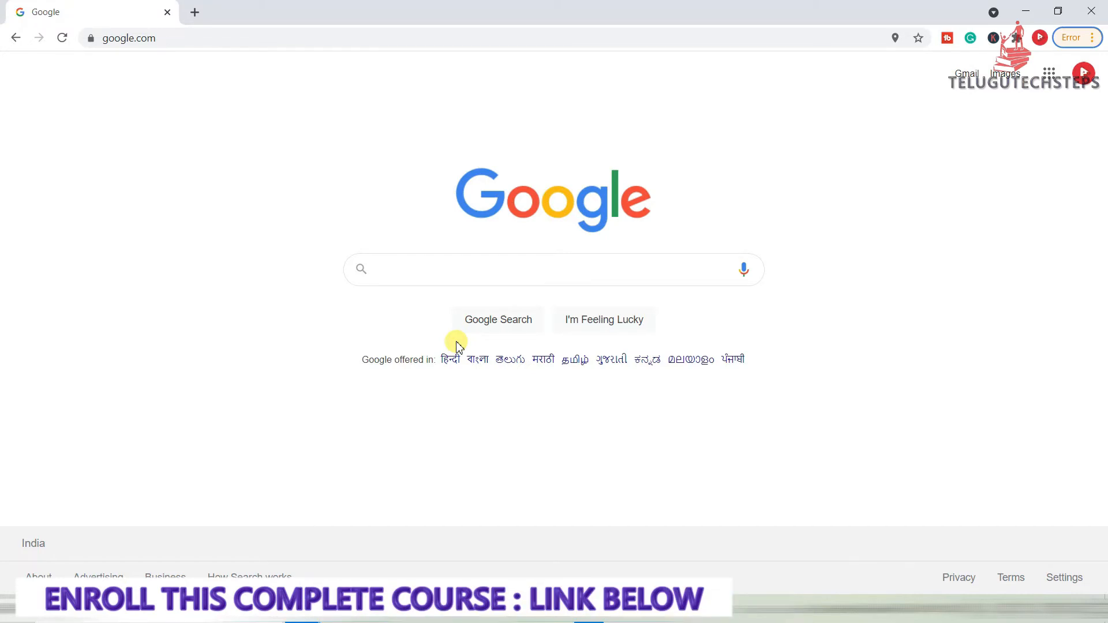
pyautogui.click(541, 269)
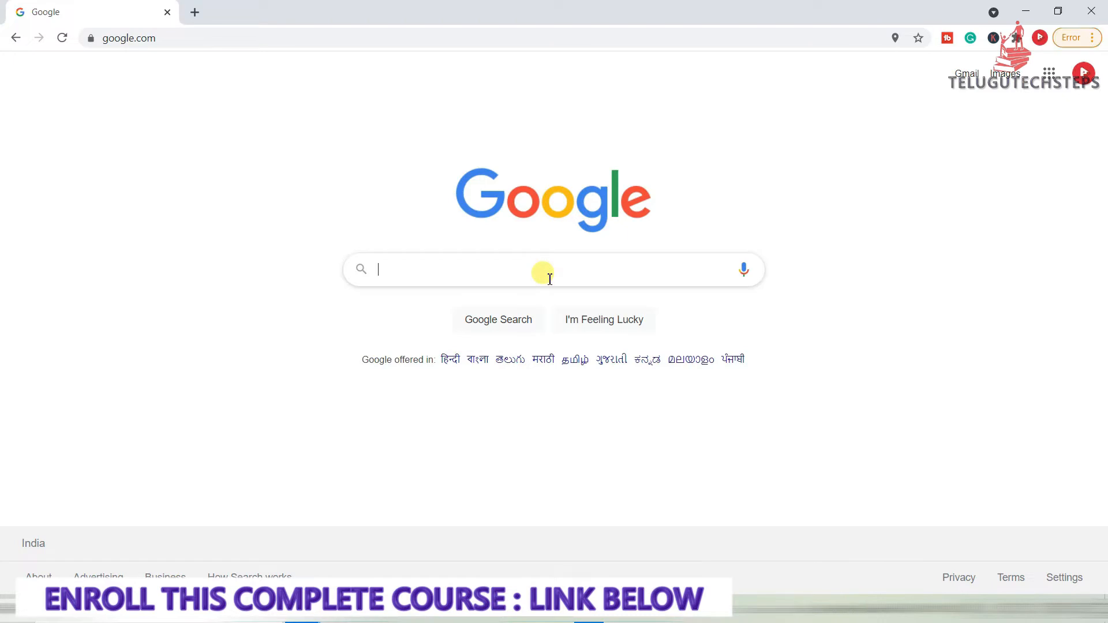
pyautogui.write('vi')
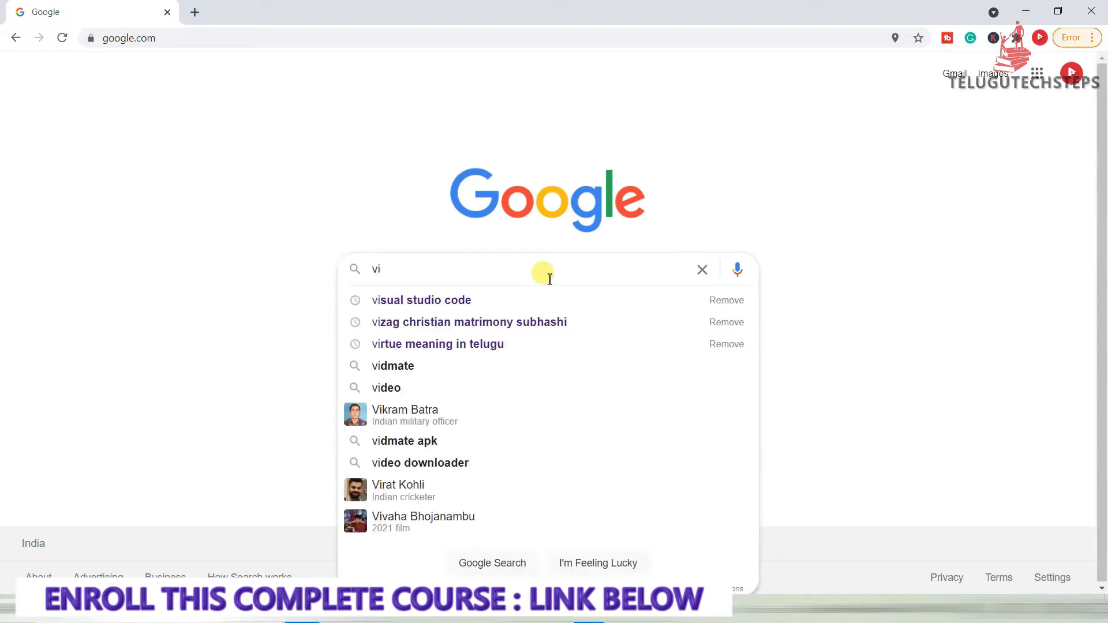
pyautogui.click(422, 300)
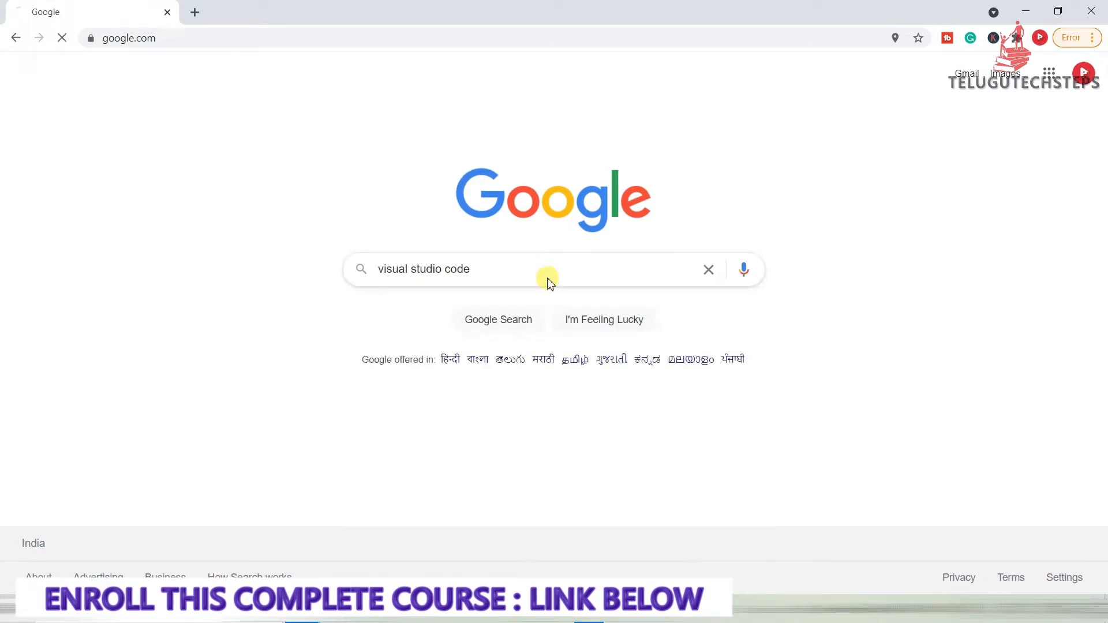
pyautogui.press('Enter')
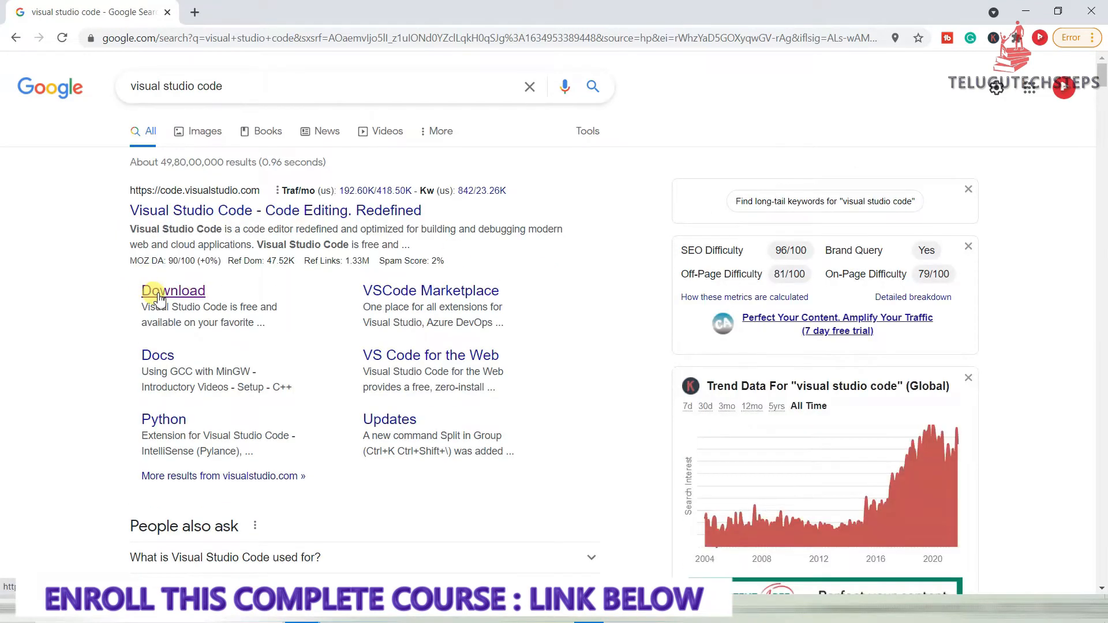
pyautogui.click(172, 290)
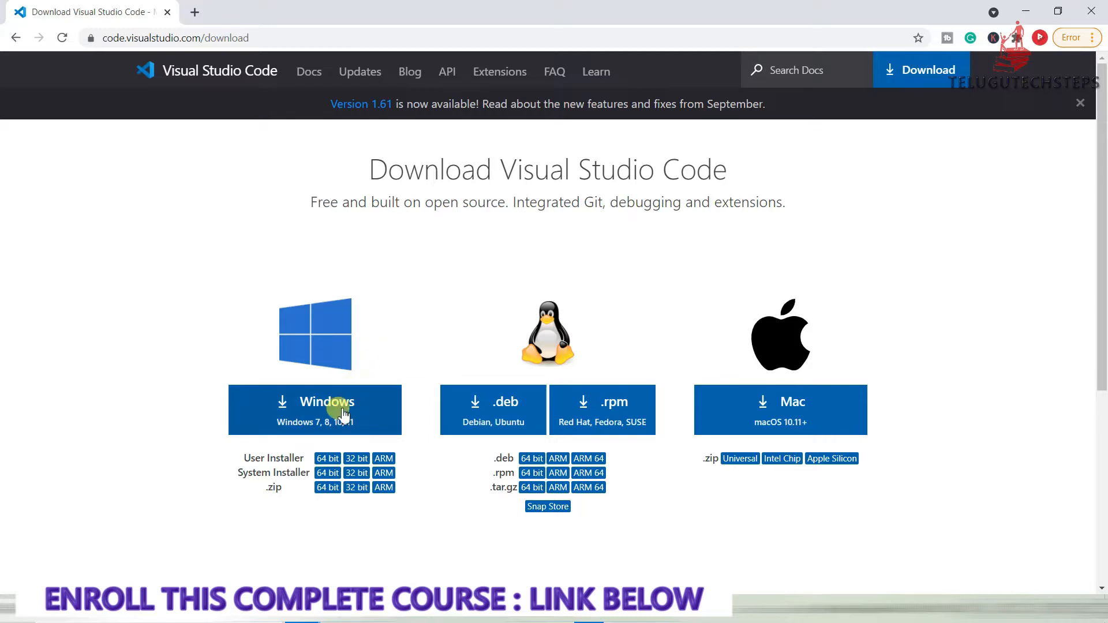
# Download the Visual Studio Code Windows installer and show it in its folder
pyautogui.click(314, 410)
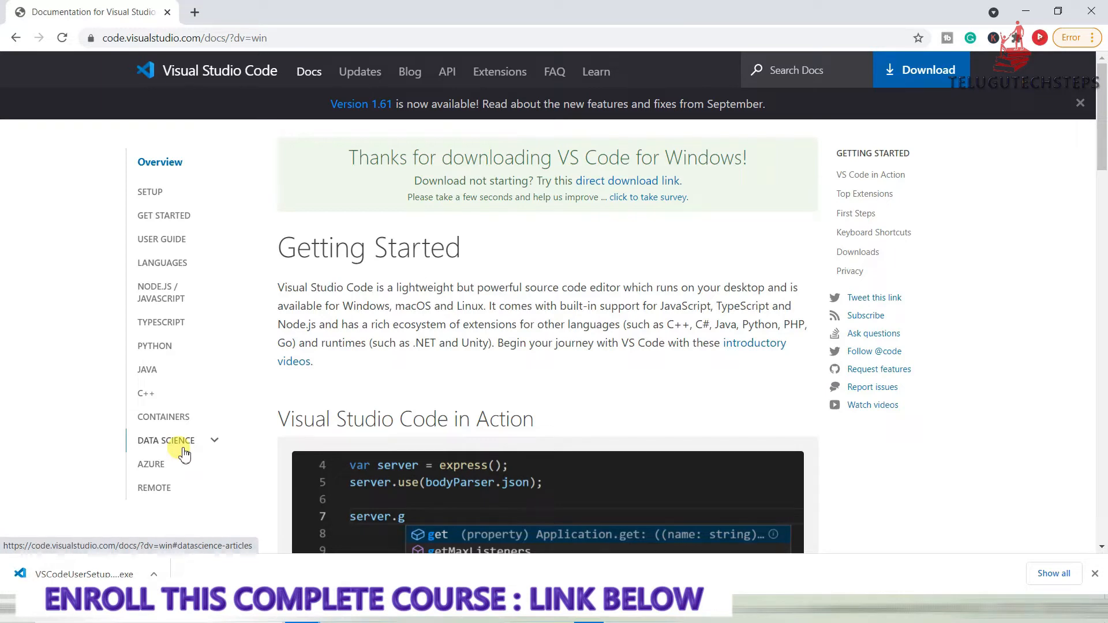
pyautogui.moveTo(128, 522)
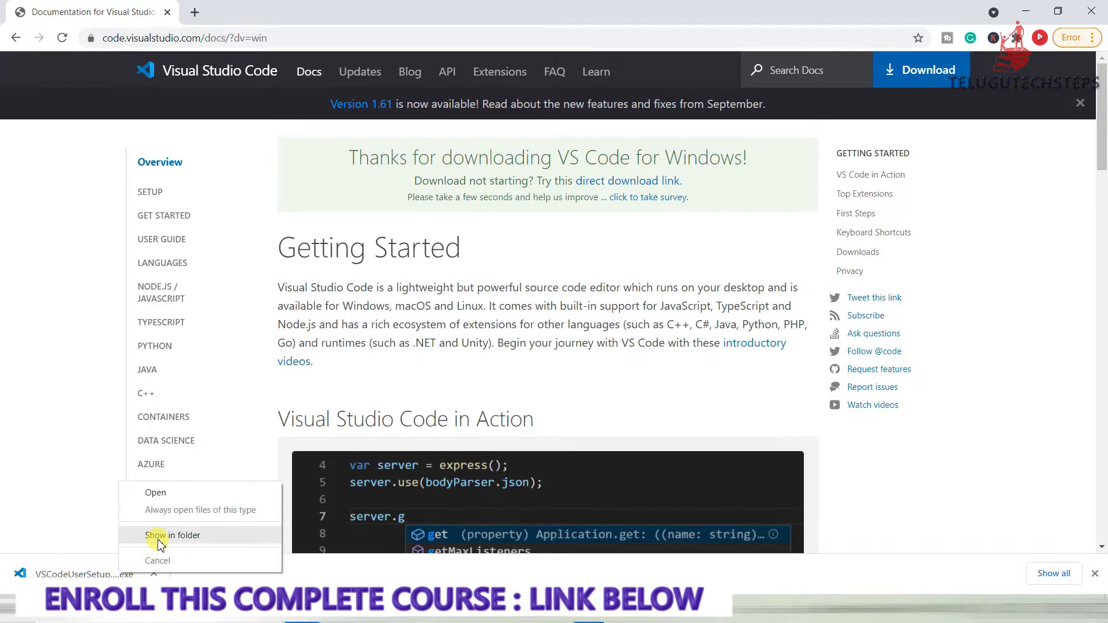
pyautogui.click(173, 535)
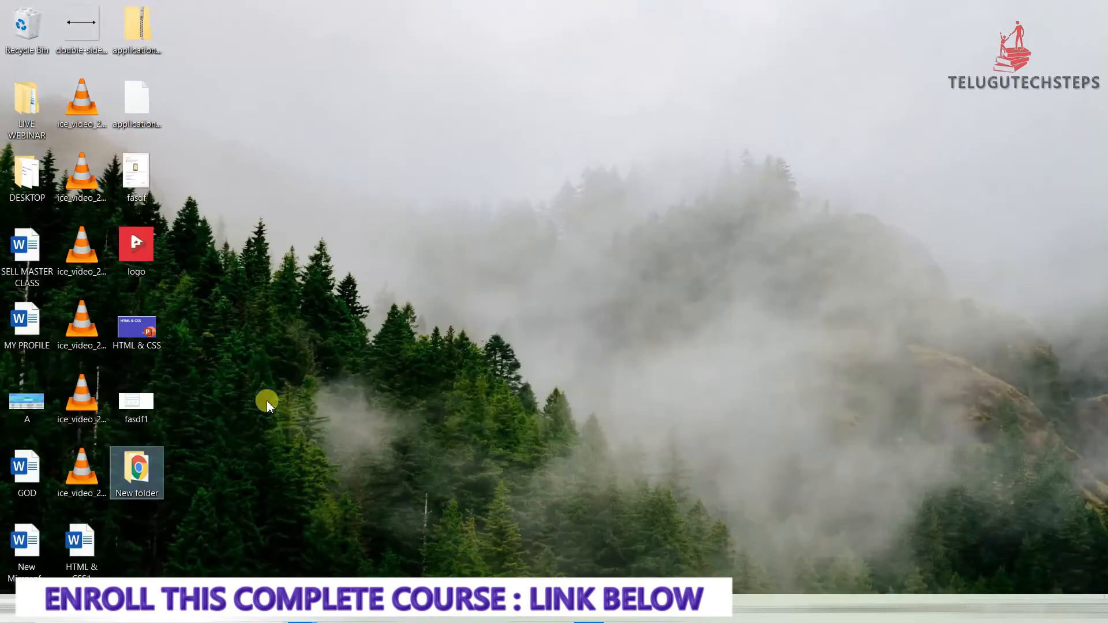
# Launch the downloaded Visual Studio Code installer to start the setup wizard
pyautogui.doubleClick(136, 472)
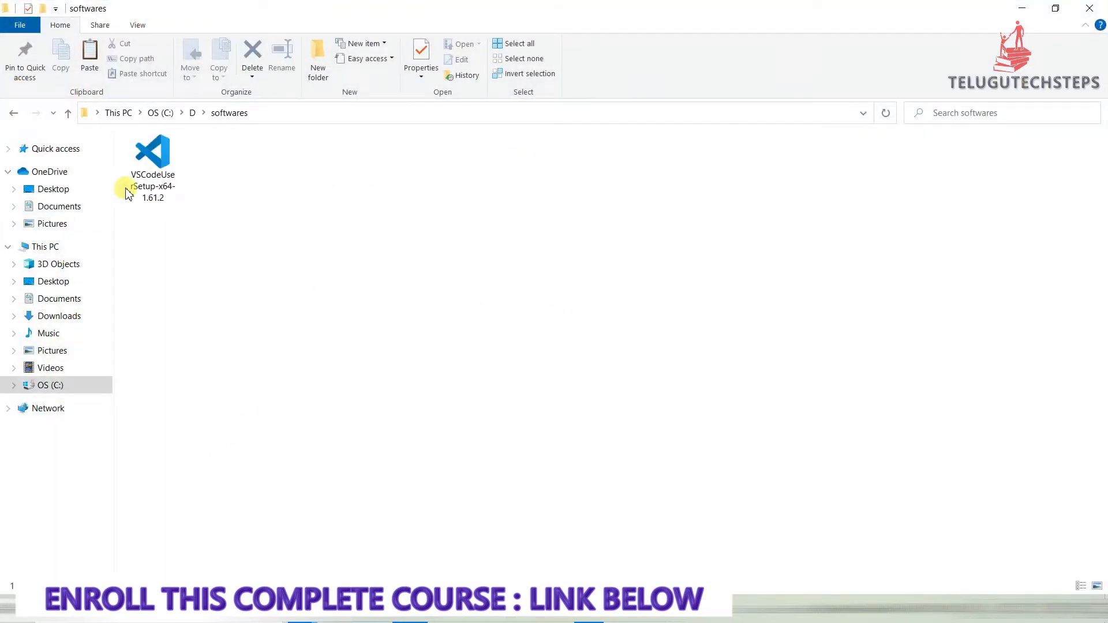
pyautogui.click(153, 159)
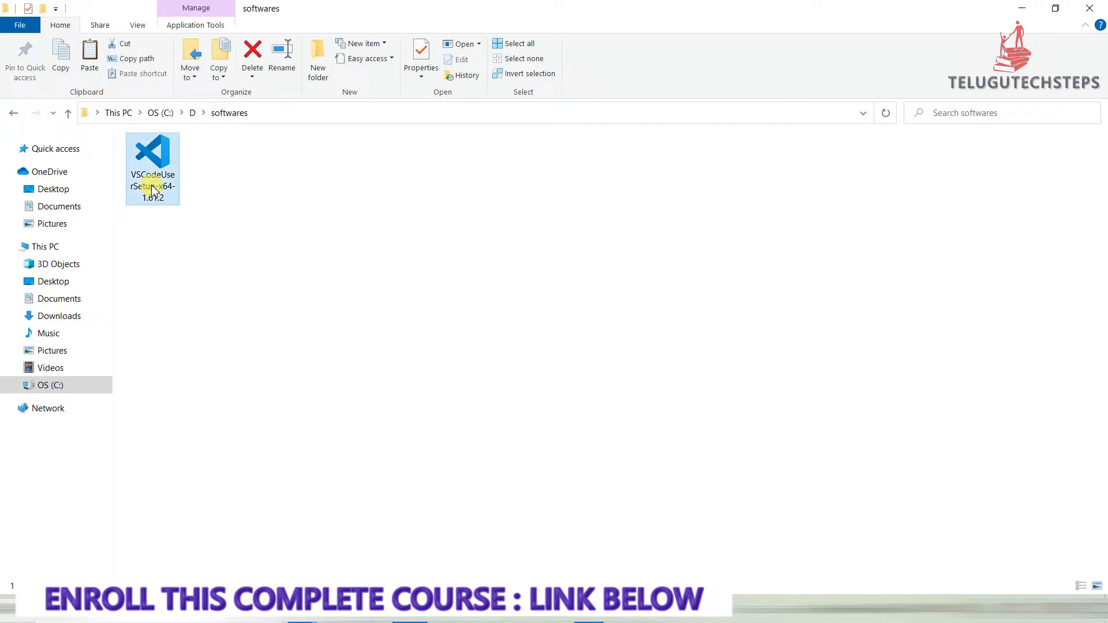
pyautogui.doubleClick(152, 152)
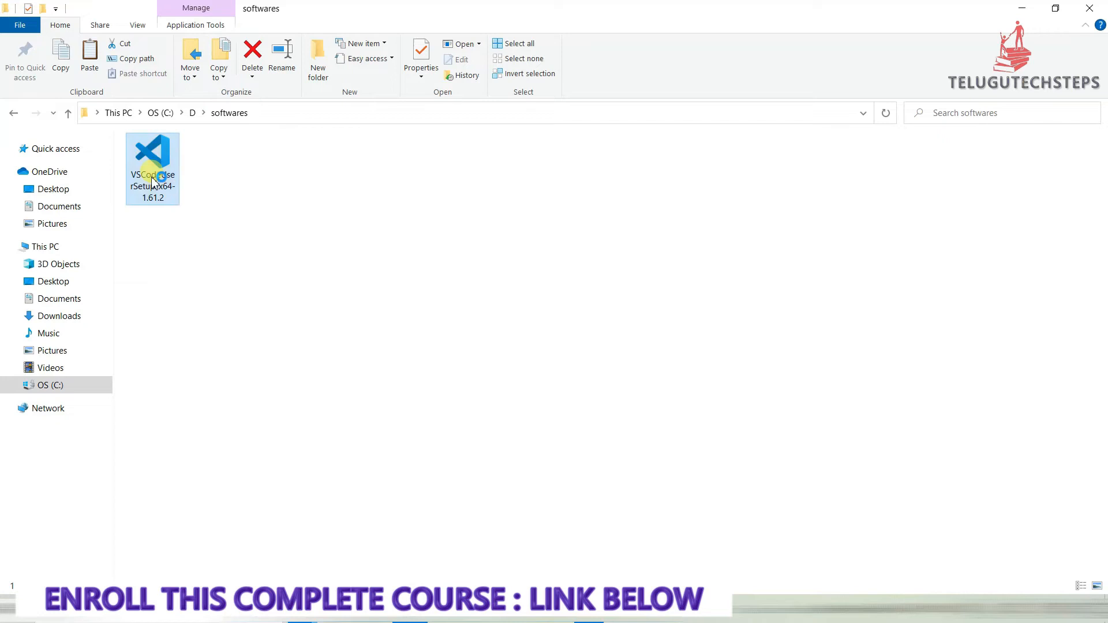
pyautogui.doubleClick(152, 156)
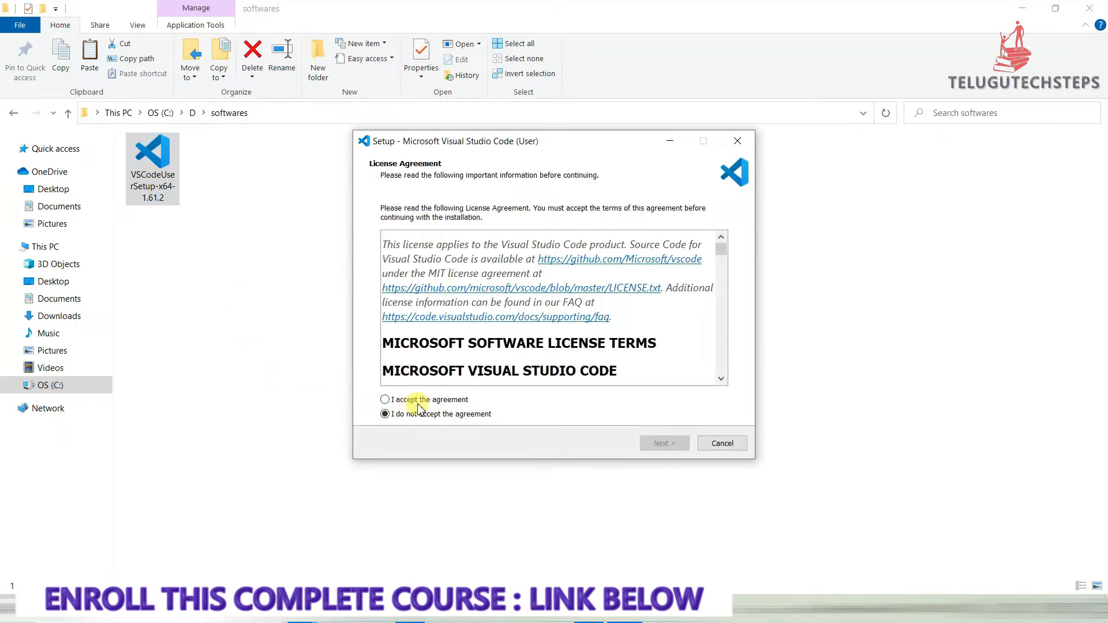
# Accept the license, keep the default location and Start Menu folder, add a desktop icon, and reach Ready to Install
pyautogui.click(386, 399)
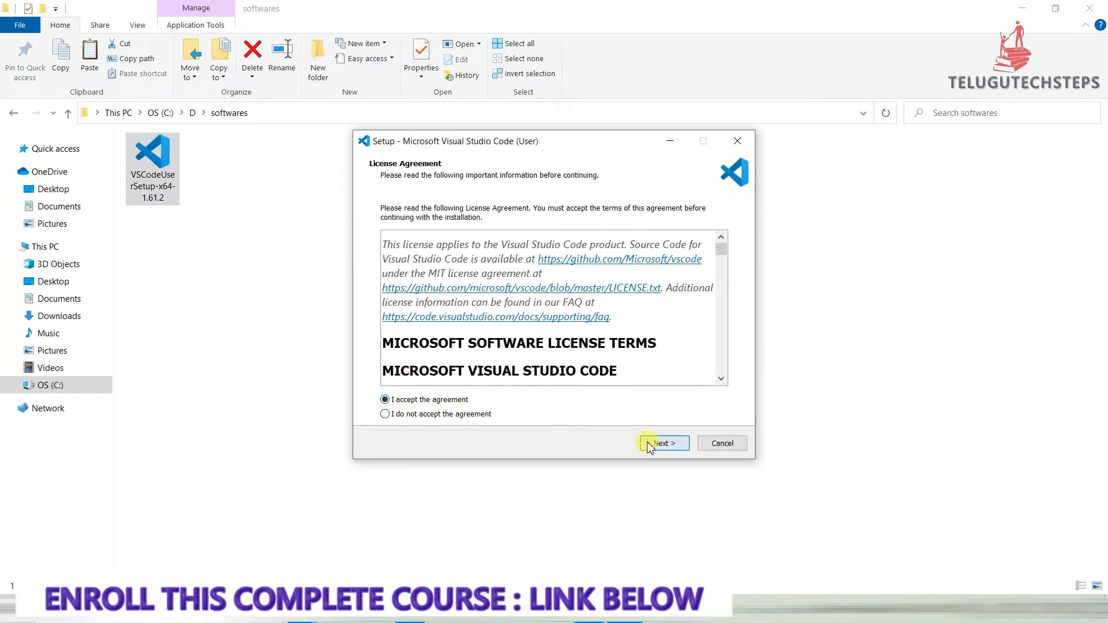
pyautogui.click(662, 443)
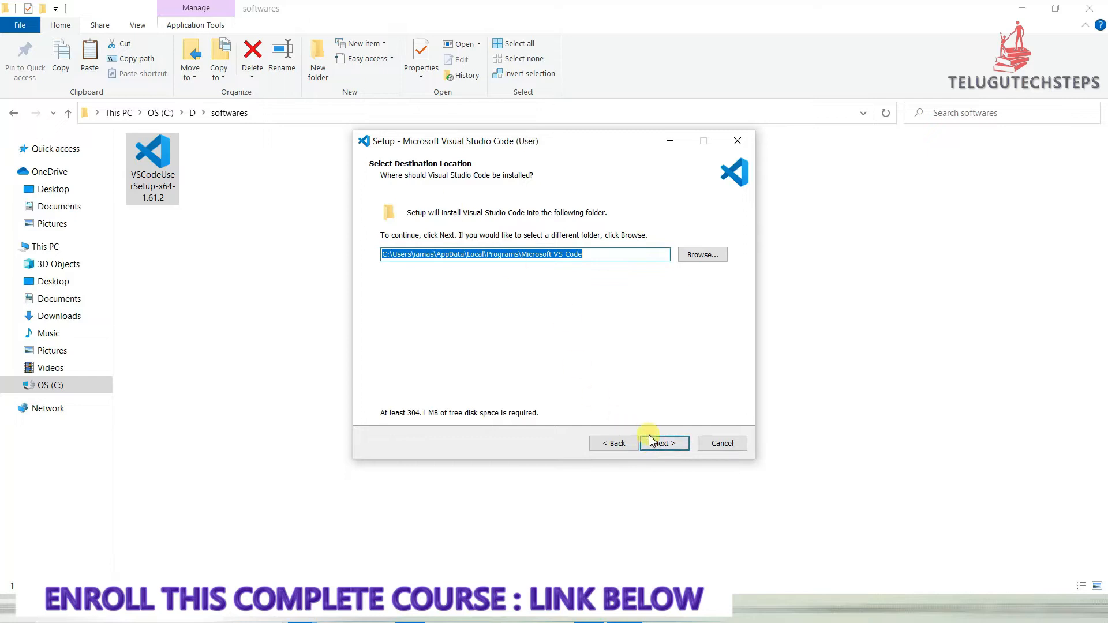
pyautogui.click(663, 443)
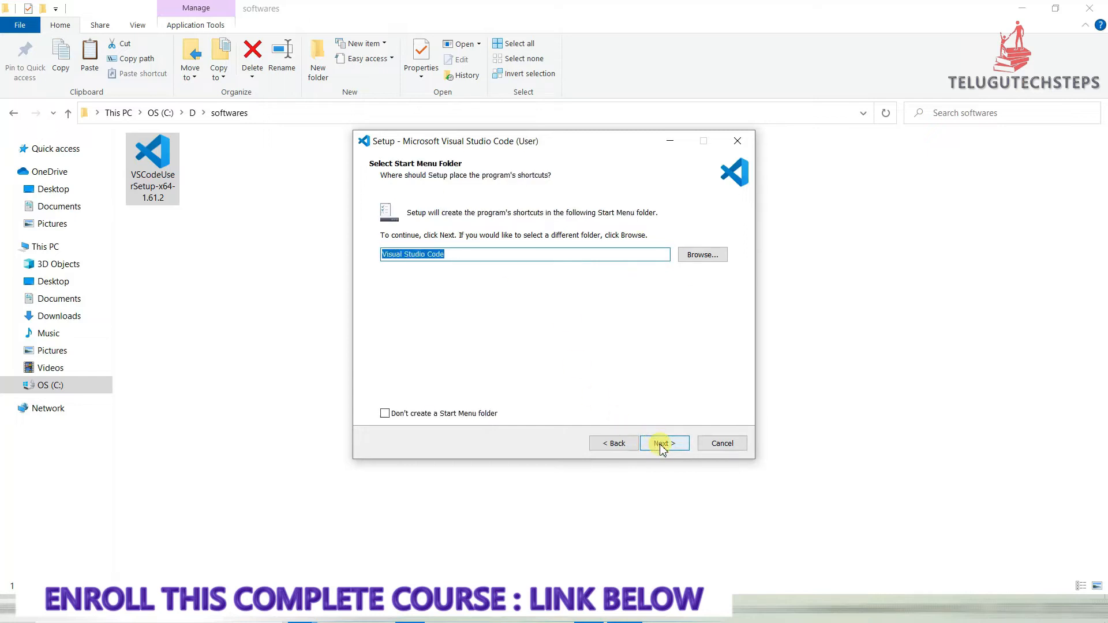
pyautogui.click(663, 444)
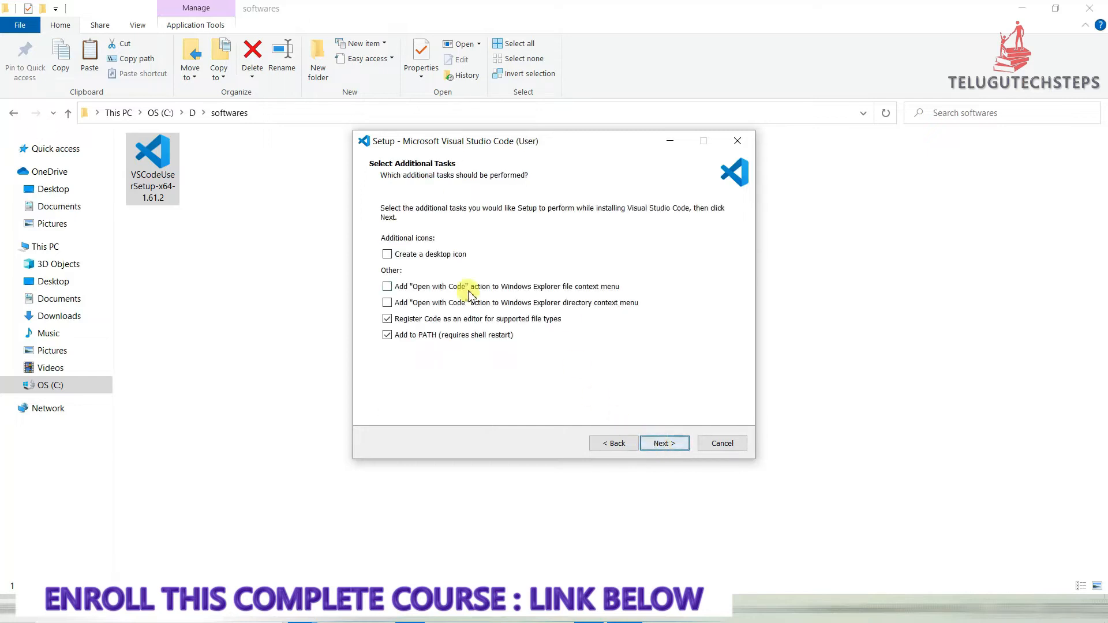
pyautogui.click(388, 254)
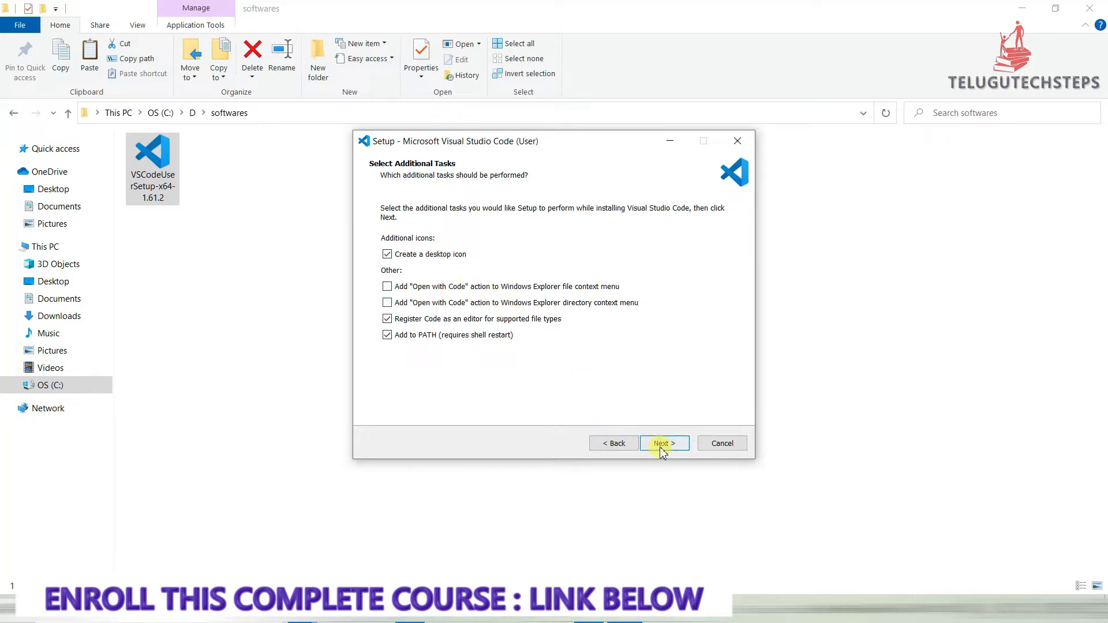
pyautogui.click(663, 443)
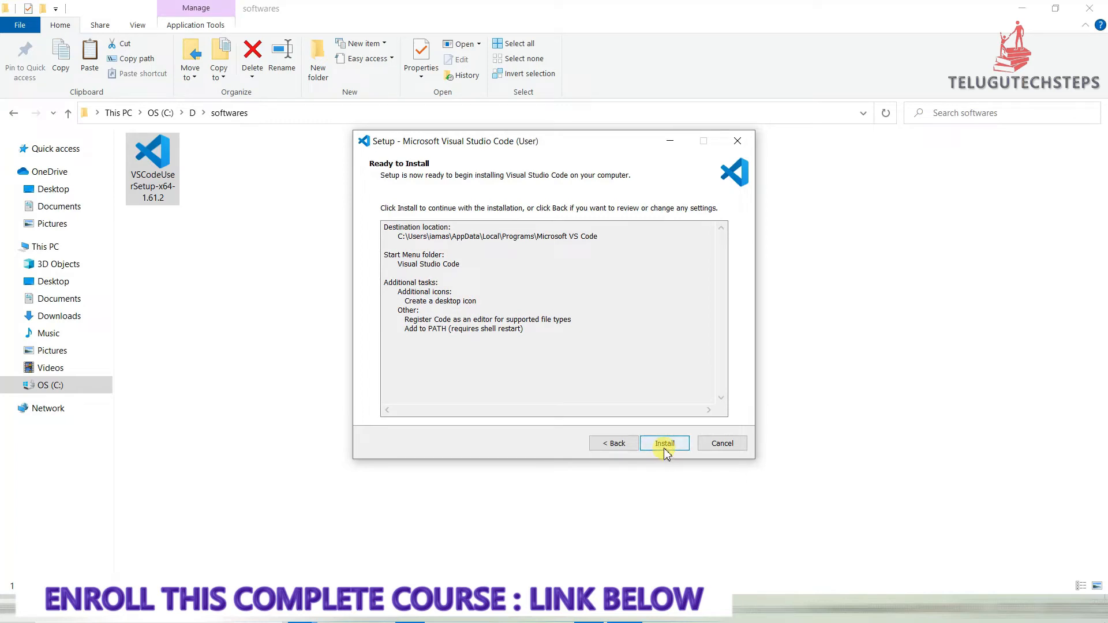
# Install Visual Studio Code and finish setup with the editor launching on its Get Started page
pyautogui.click(663, 443)
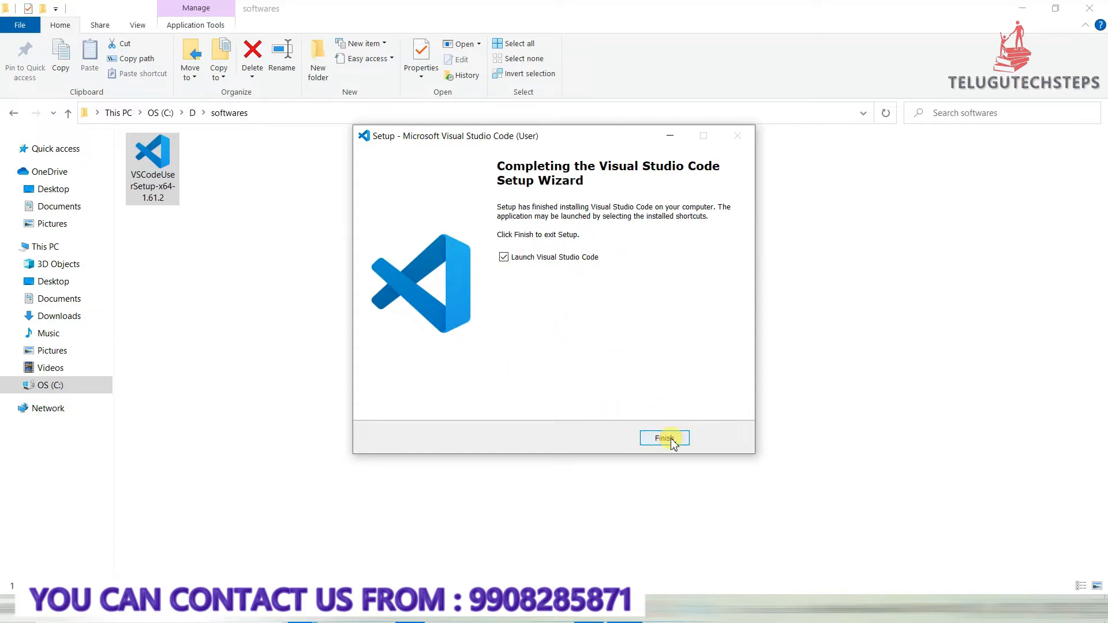
pyautogui.click(662, 438)
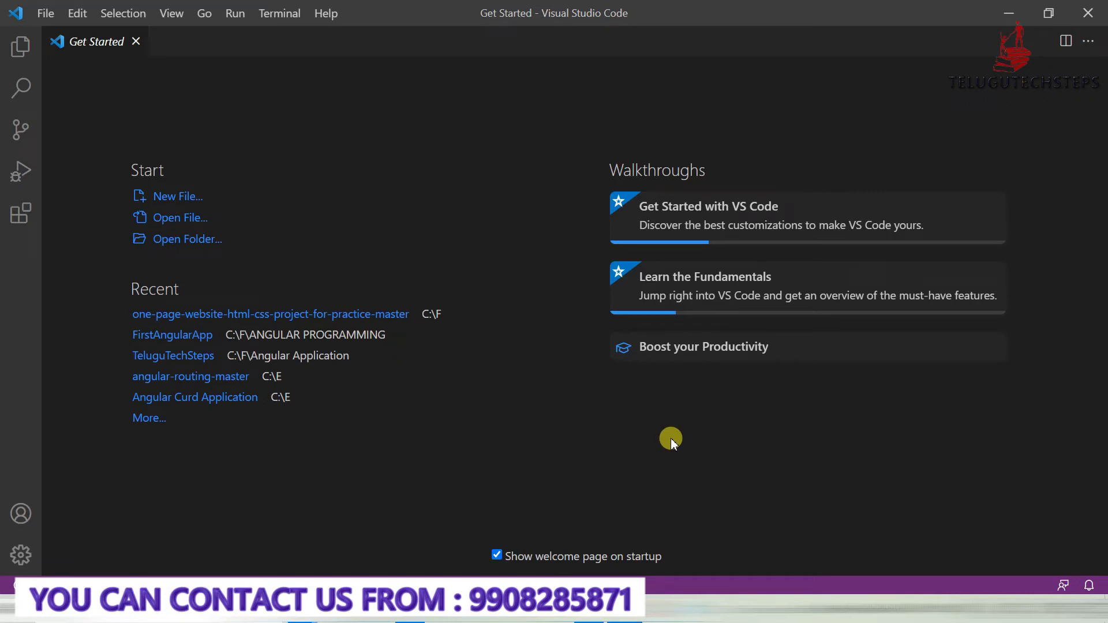
pyautogui.moveTo(638, 382)
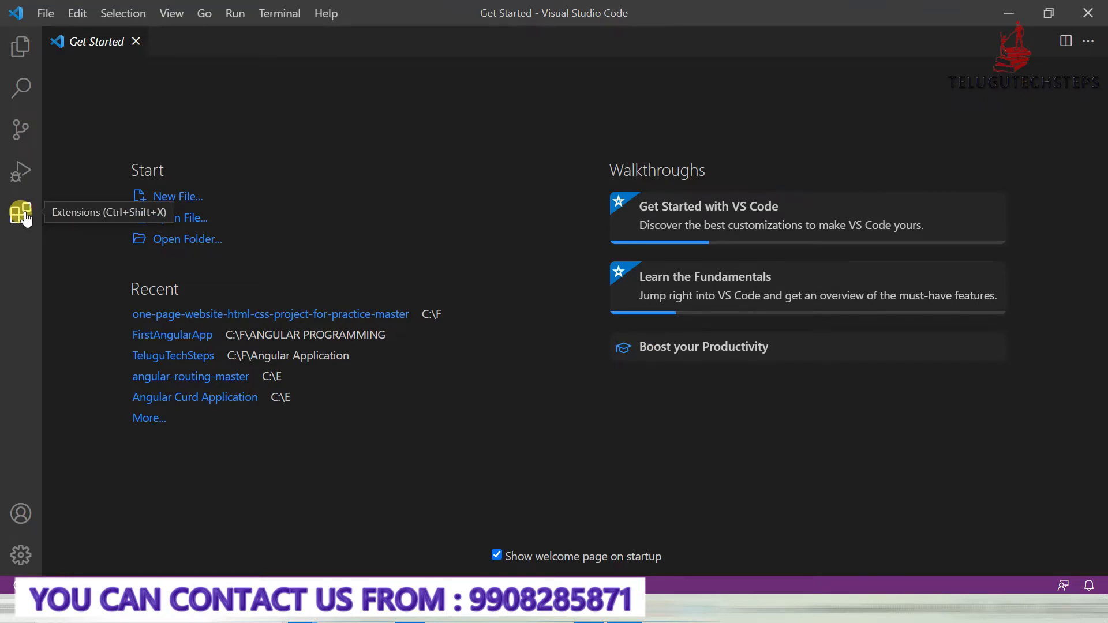
# Show the Extensions view, close the Get Started page, and begin searching for HTML CSS Support
pyautogui.click(21, 213)
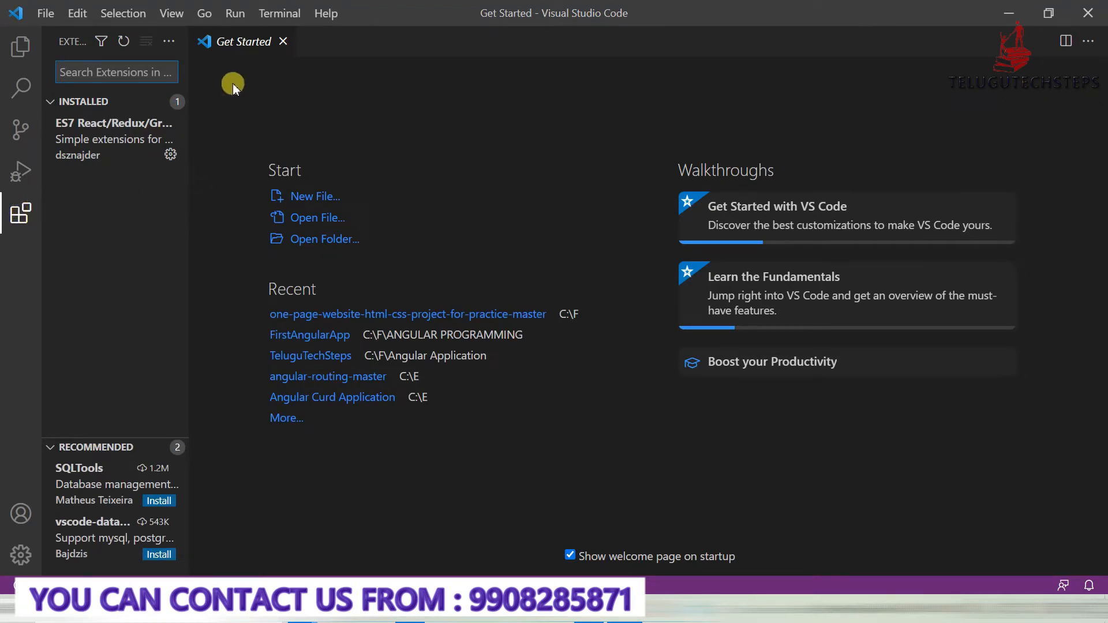
pyautogui.moveTo(262, 140)
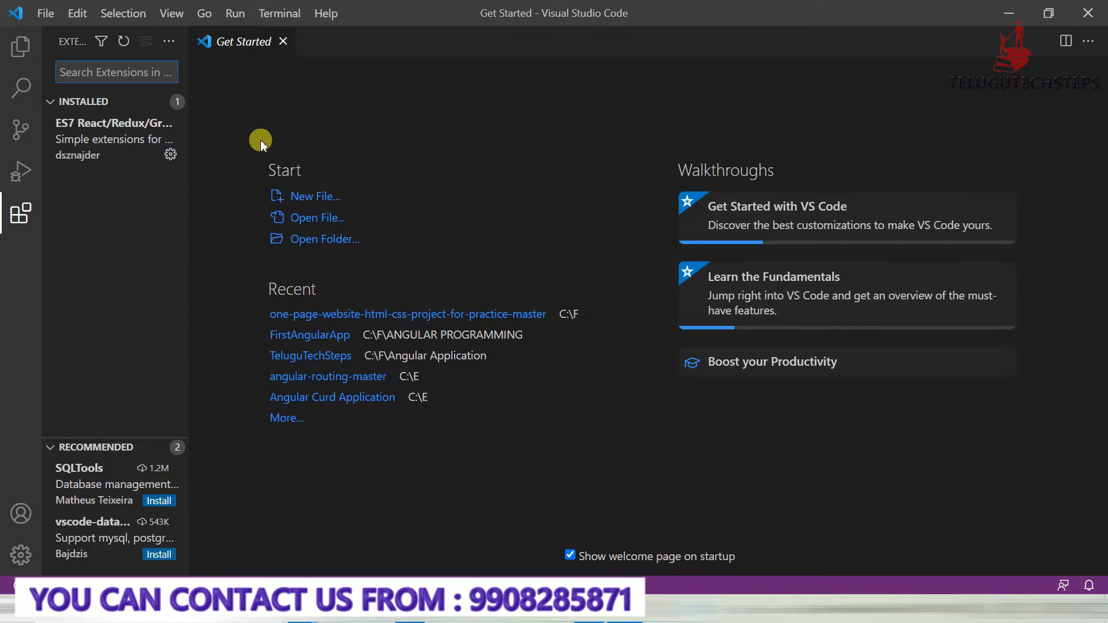
pyautogui.moveTo(590, 180)
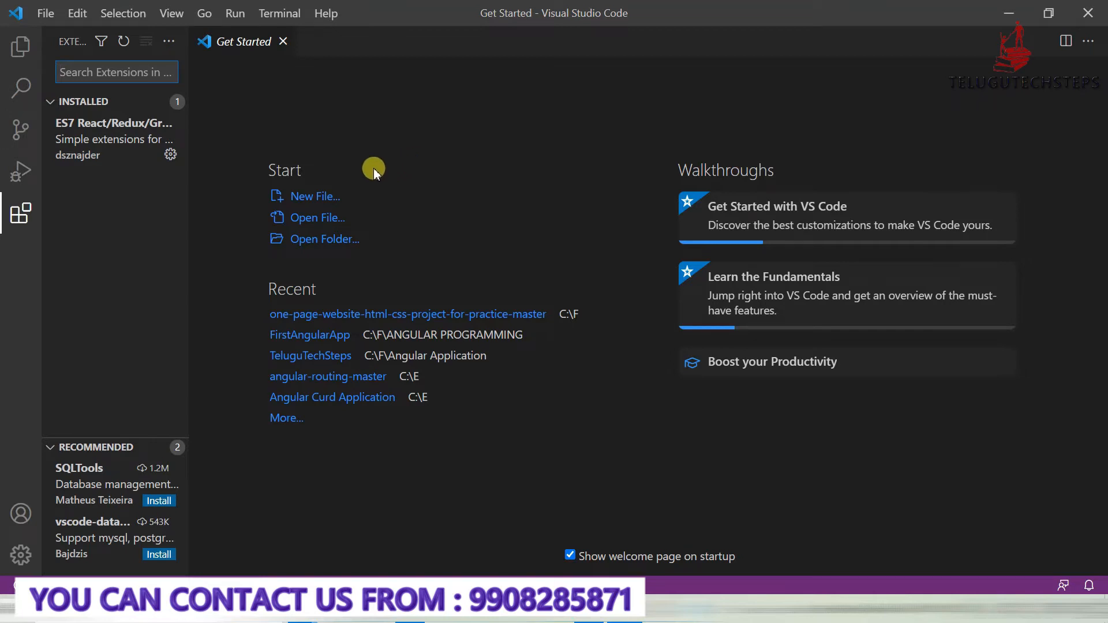
pyautogui.moveTo(307, 205)
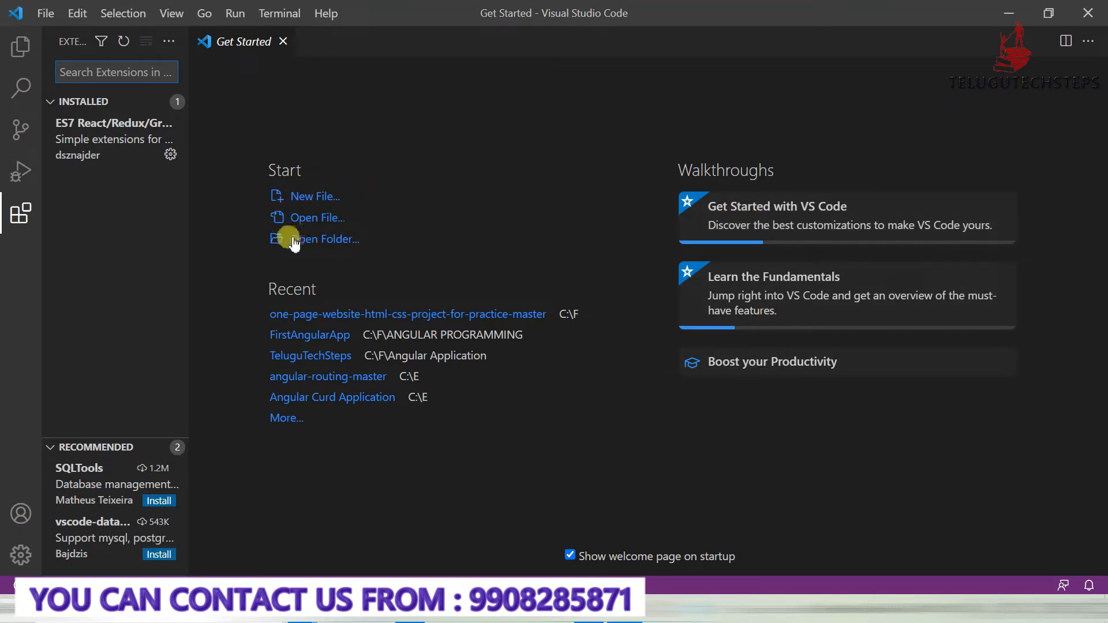
pyautogui.moveTo(372, 242)
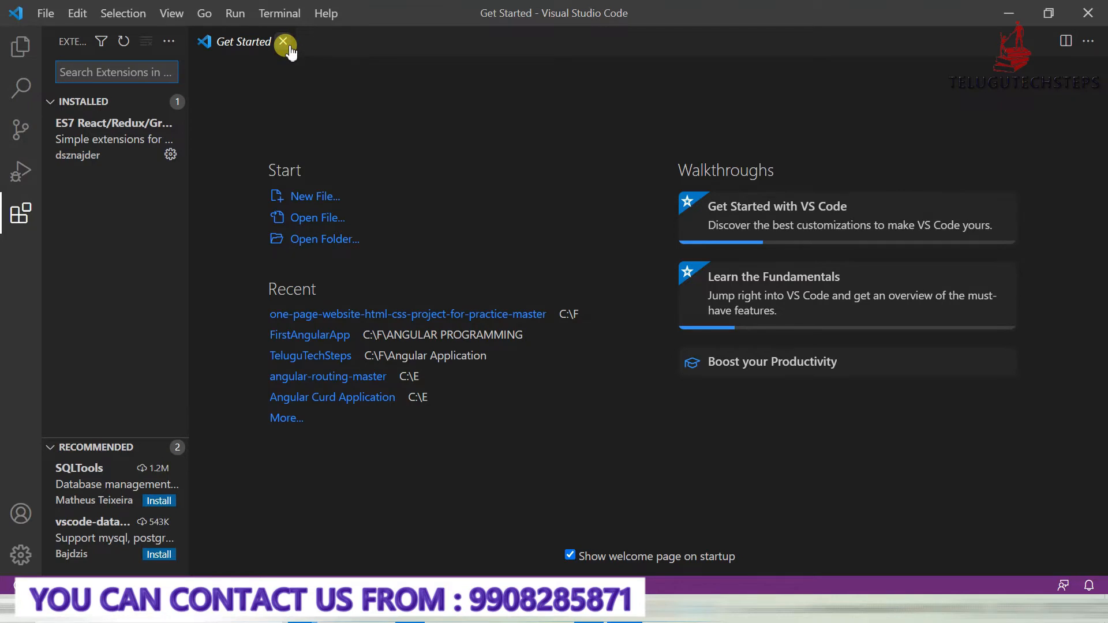
pyautogui.click(285, 42)
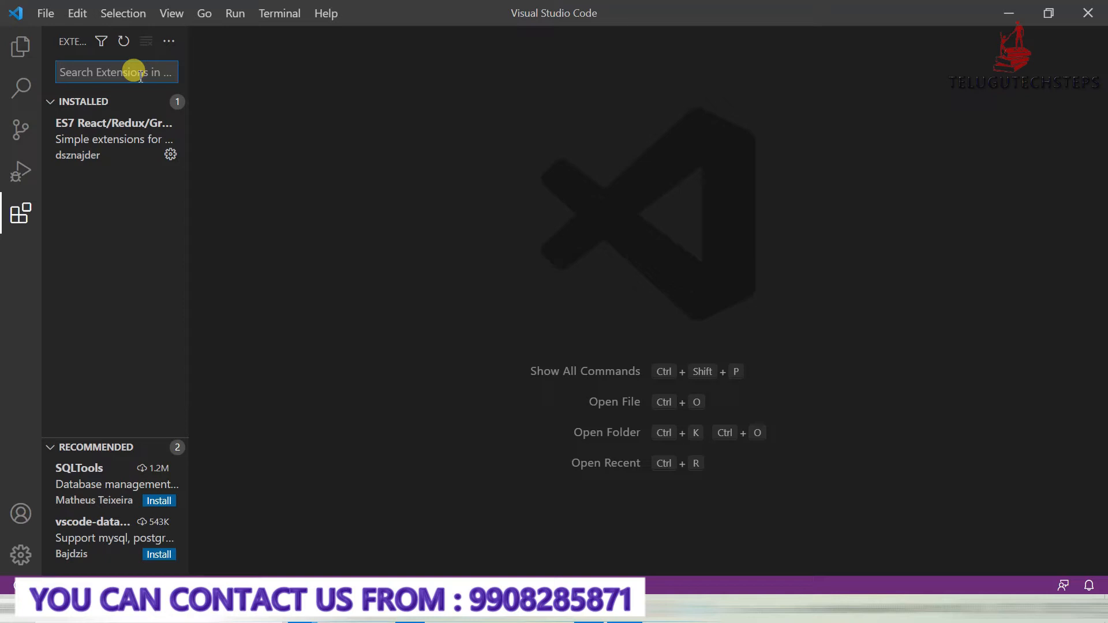
pyautogui.write('HTM')
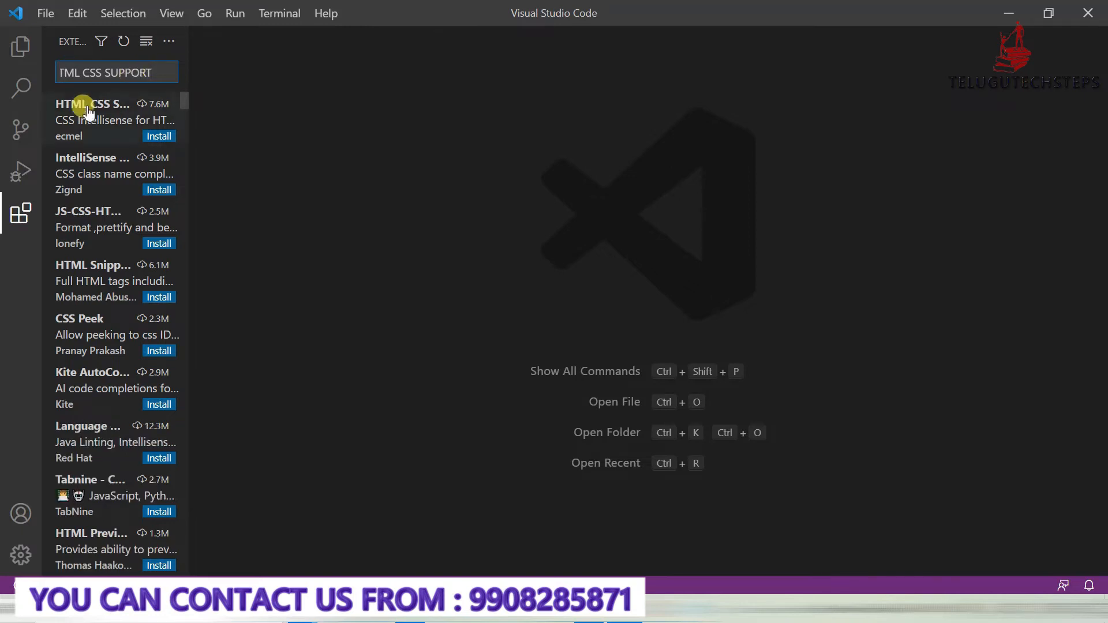
# Install the HTML CSS Support extension by ecmel from its marketplace page
pyautogui.click(93, 119)
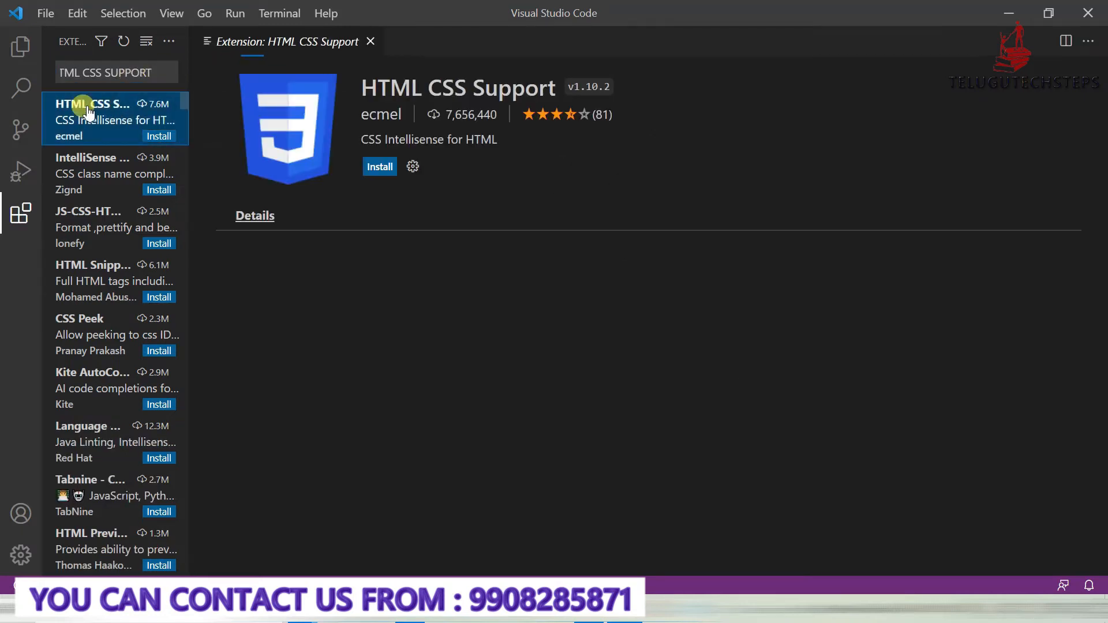
pyautogui.click(254, 216)
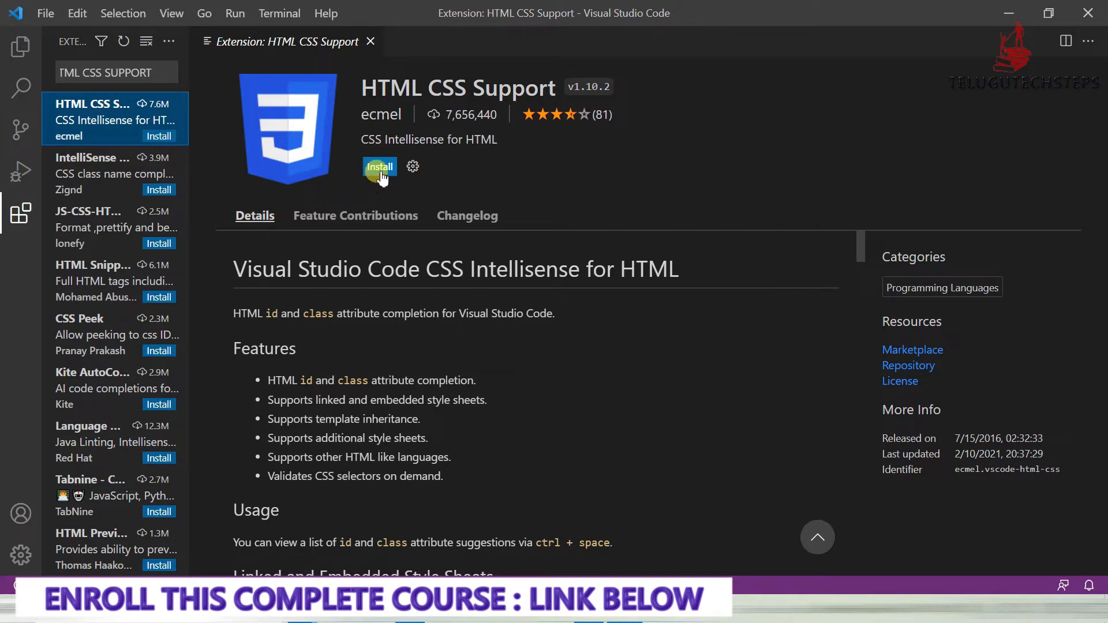
pyautogui.click(380, 168)
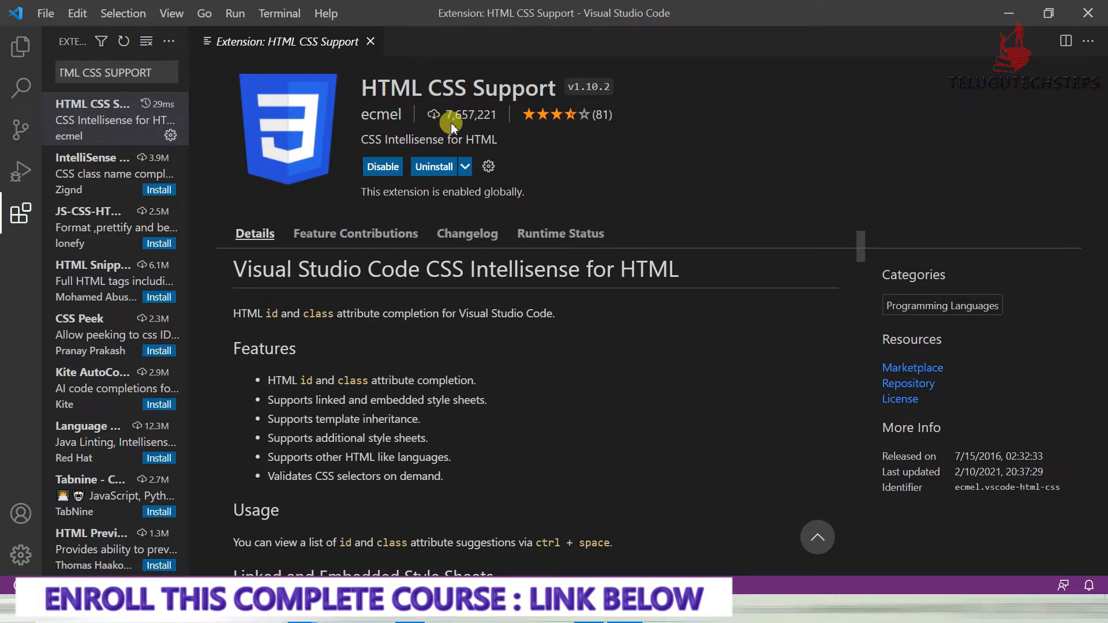
pyautogui.moveTo(459, 115)
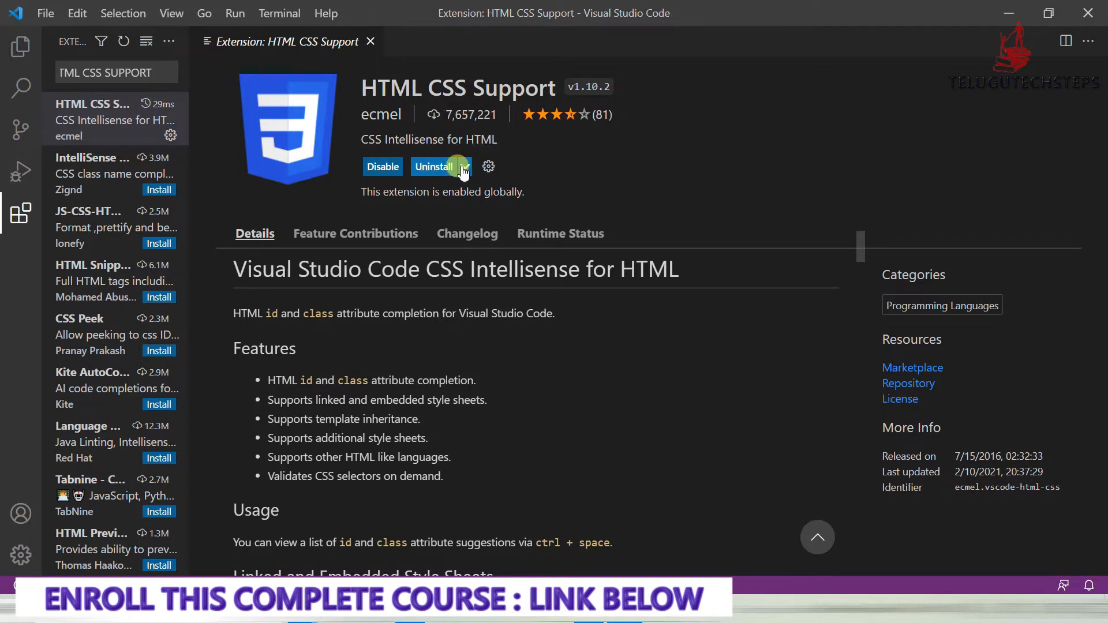
pyautogui.moveTo(290, 60)
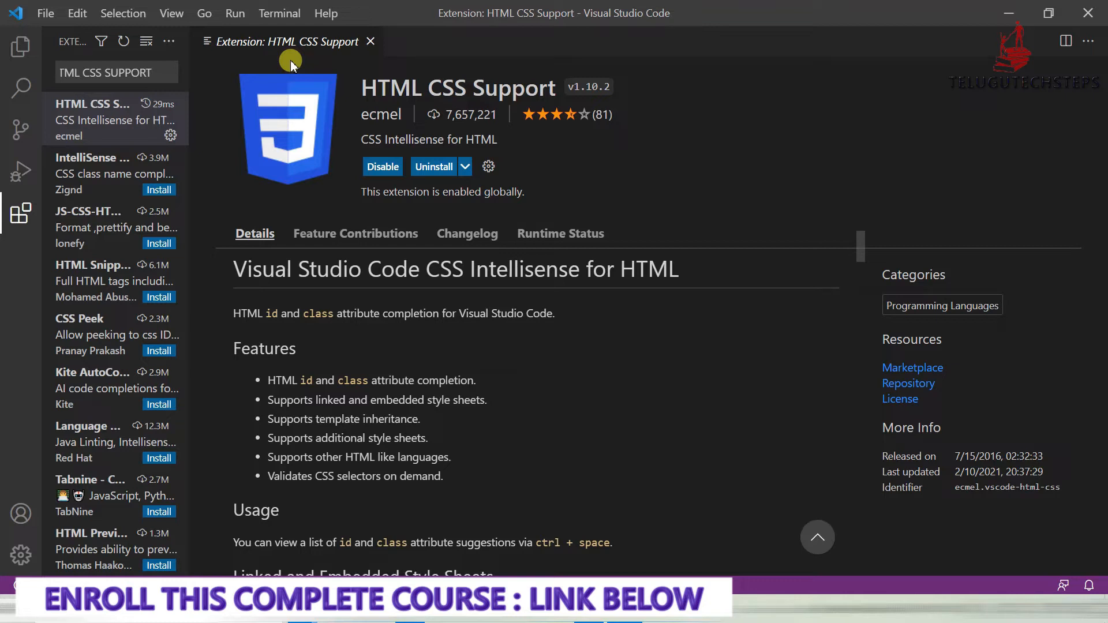
pyautogui.moveTo(172, 12)
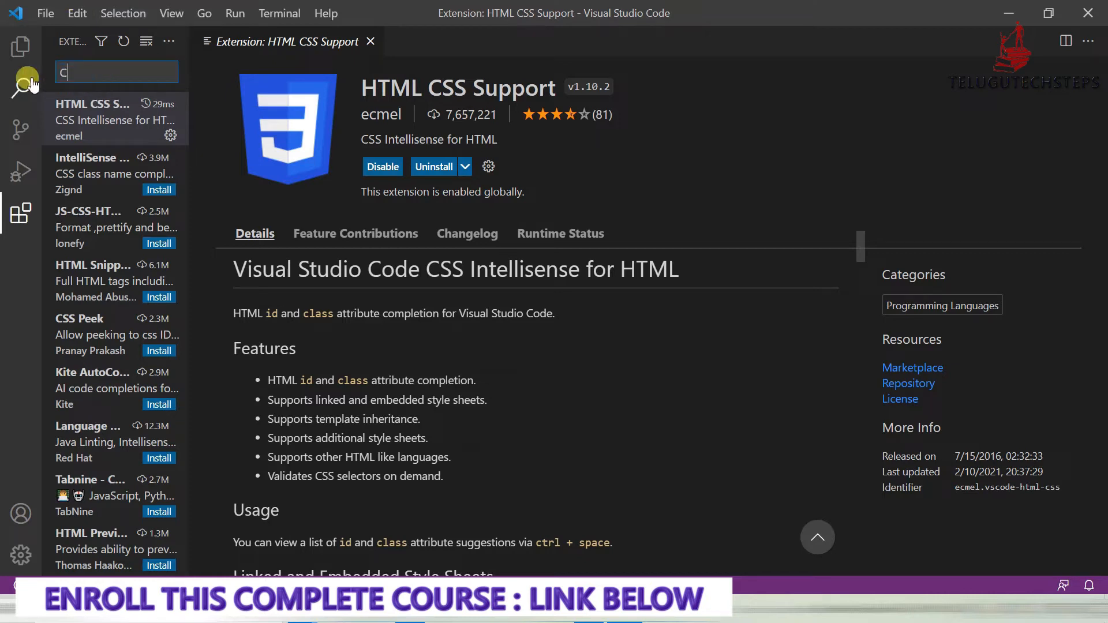
# Search for CSS Peek by Pranay Prakash and install it
pyautogui.write('CSS PEEK')
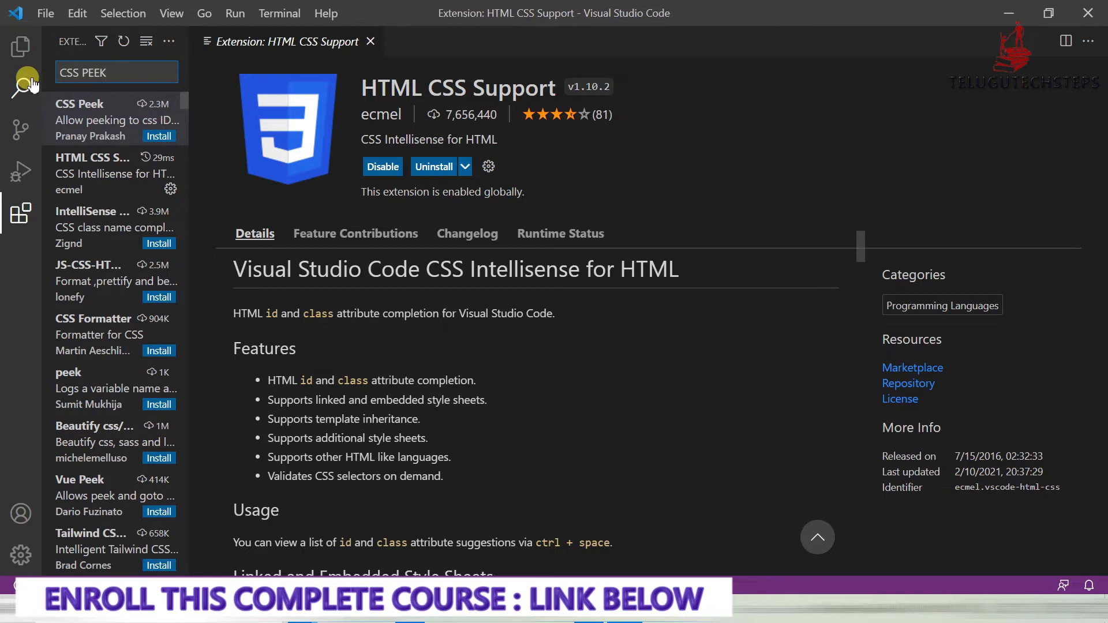
pyautogui.moveTo(99, 120)
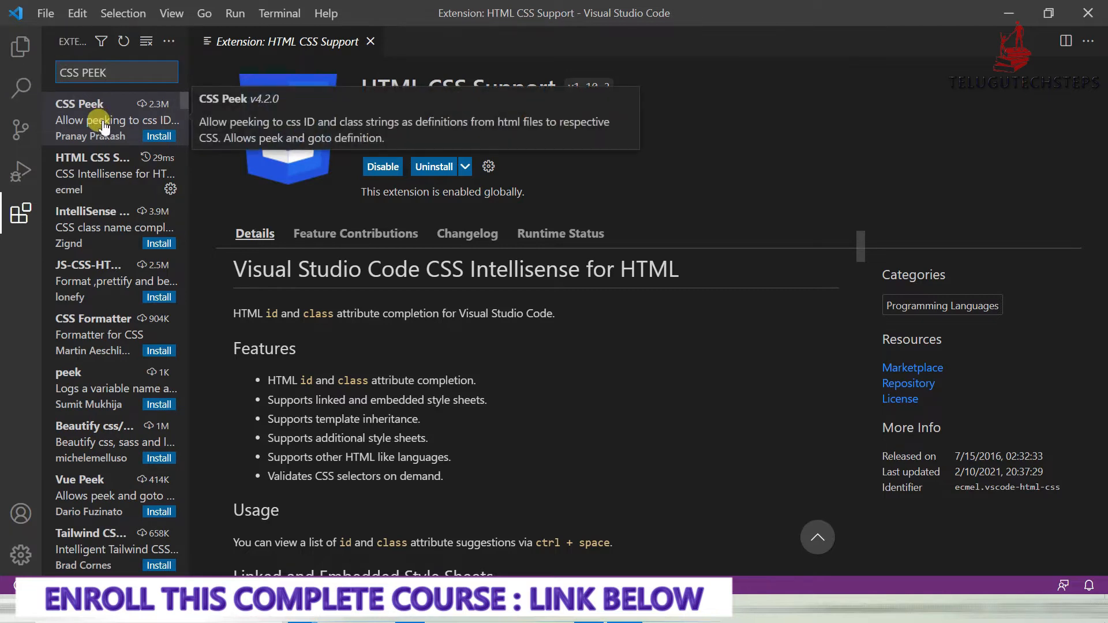
pyautogui.click(92, 119)
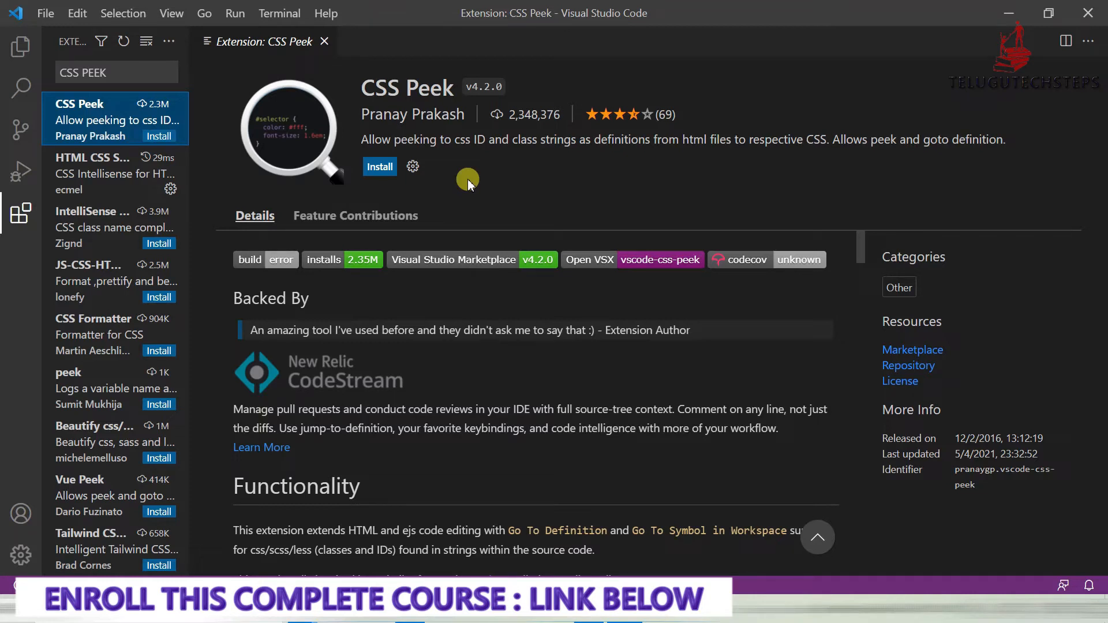
pyautogui.click(378, 166)
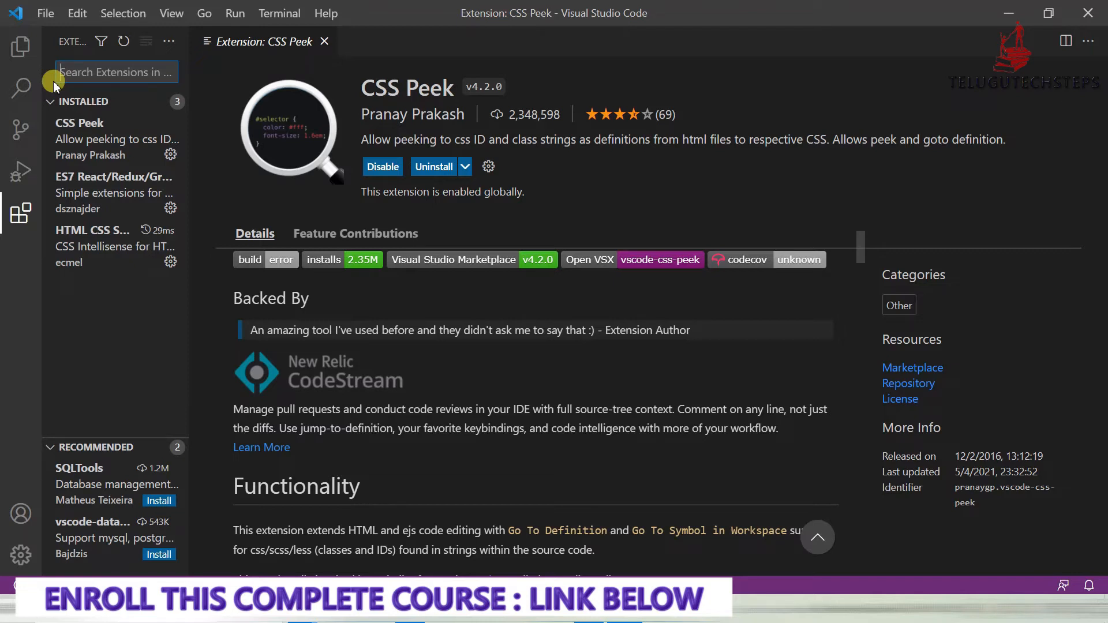
# Search for Prettier - Code formatter and install it
pyautogui.write('Prettier')
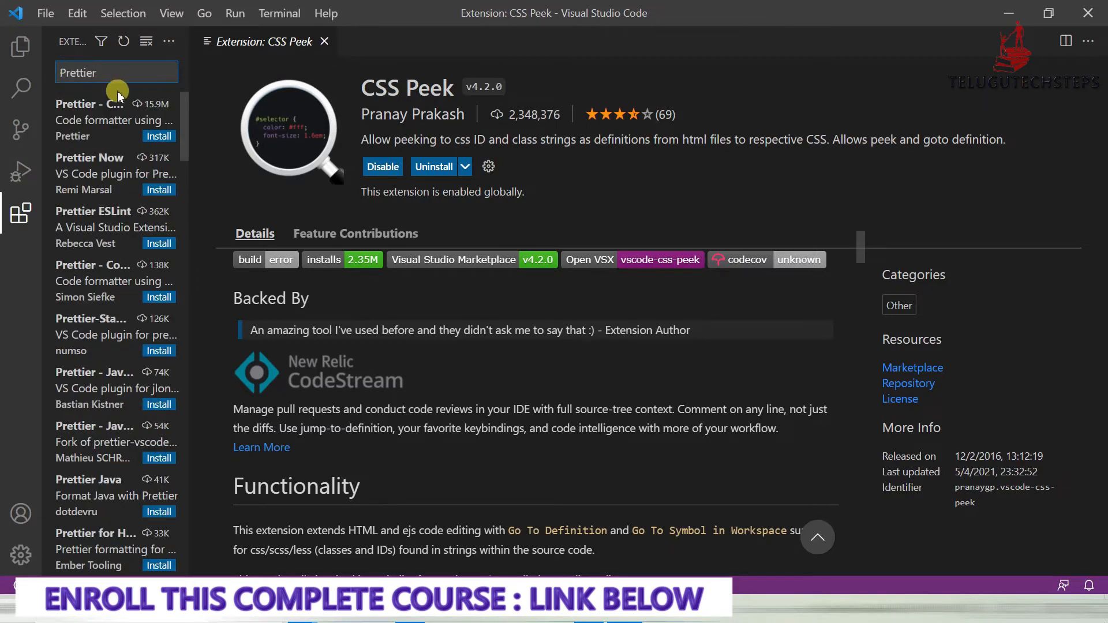
pyautogui.click(106, 119)
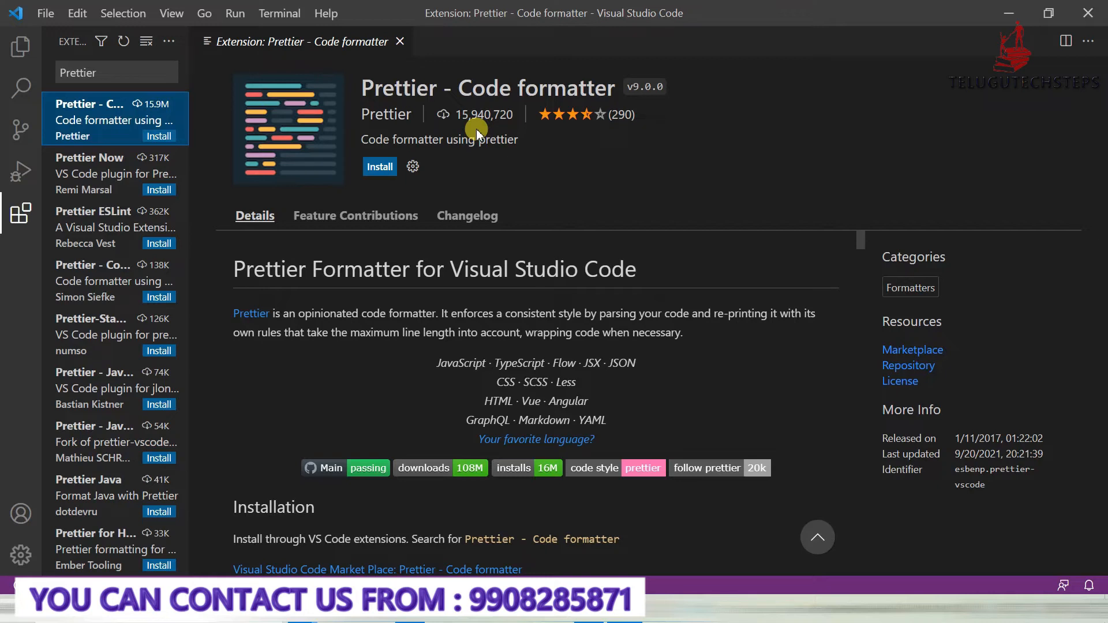
pyautogui.moveTo(489, 179)
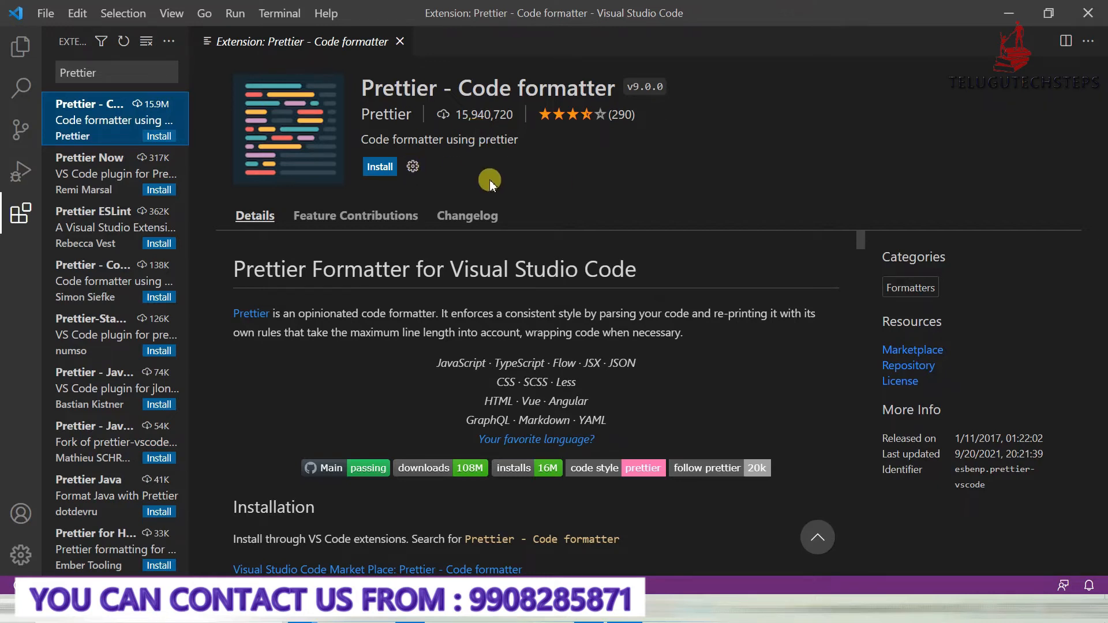
pyautogui.click(379, 167)
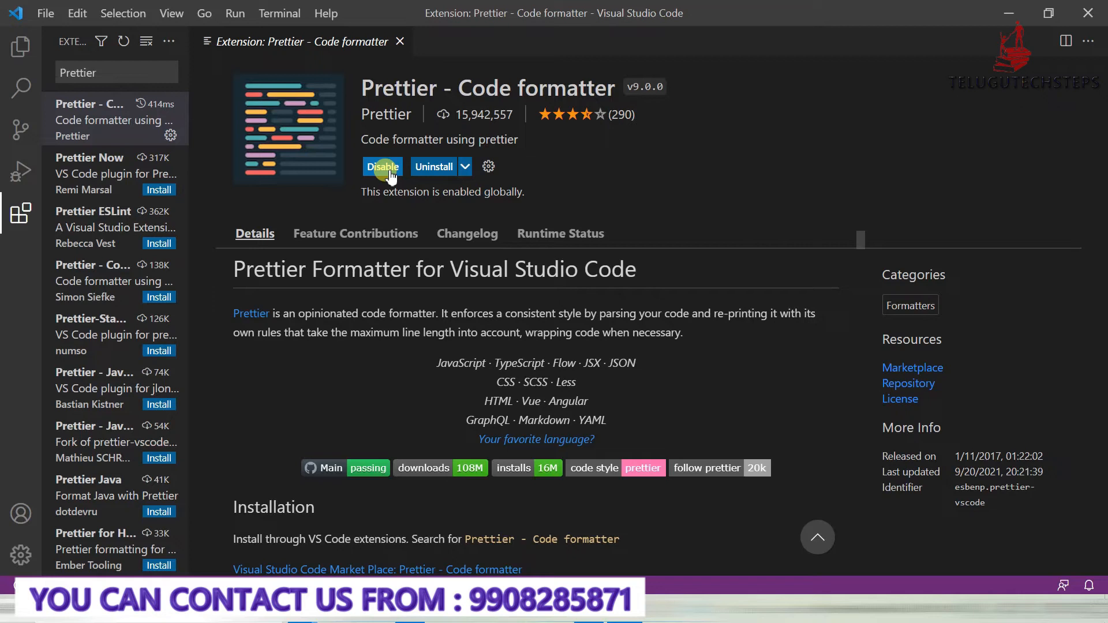
# Review the Prettier page, then clear the search to list the installed extensions
pyautogui.scroll(-3)
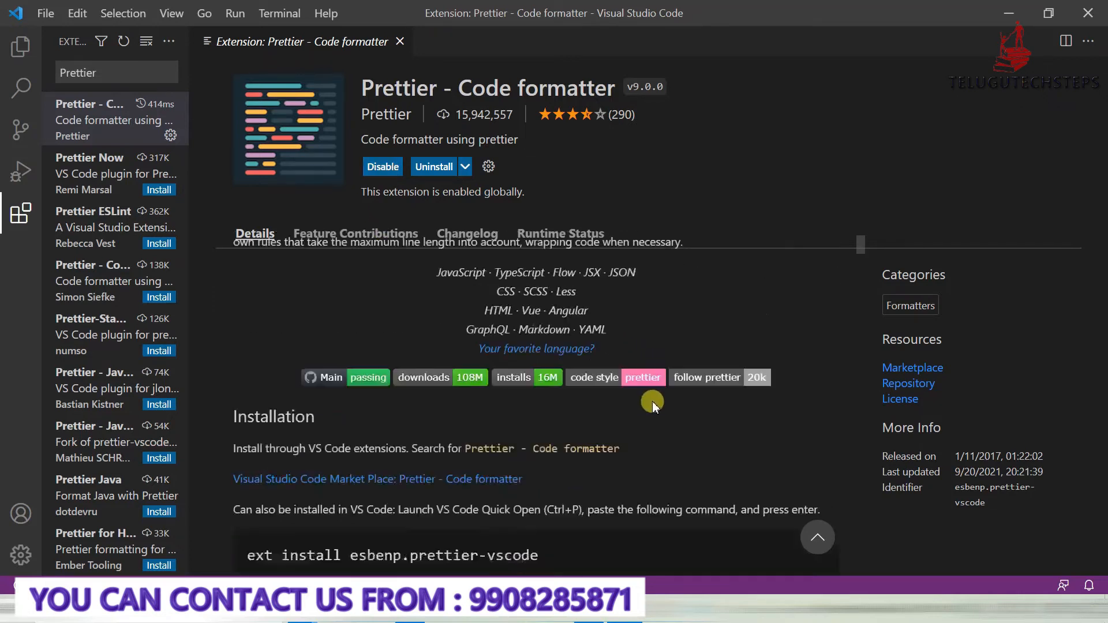
pyautogui.scroll(-3)
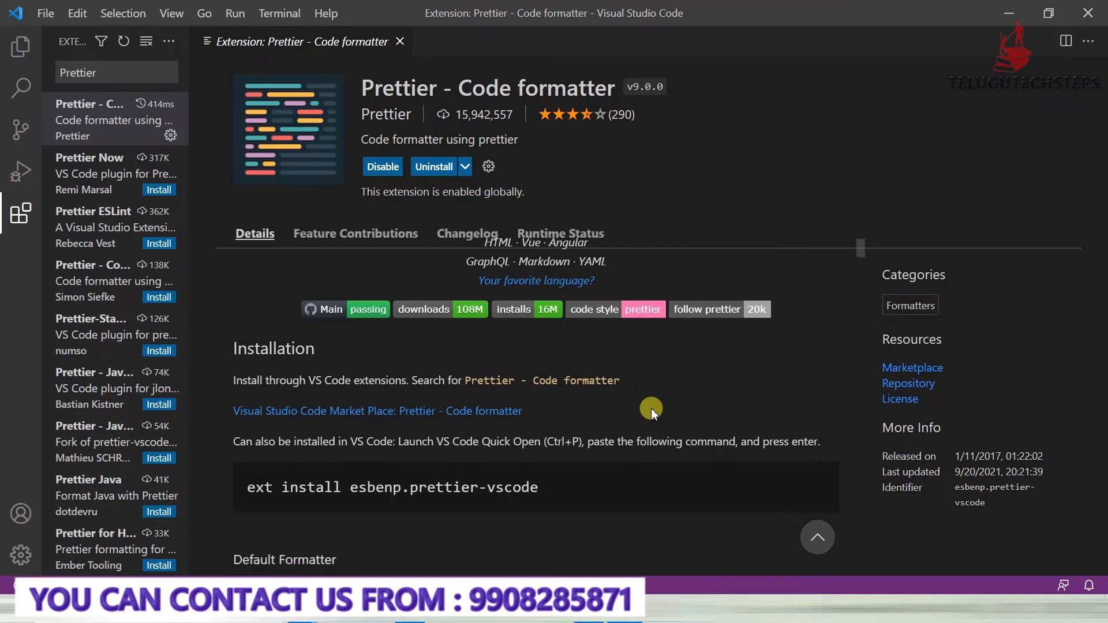
pyautogui.scroll(-3)
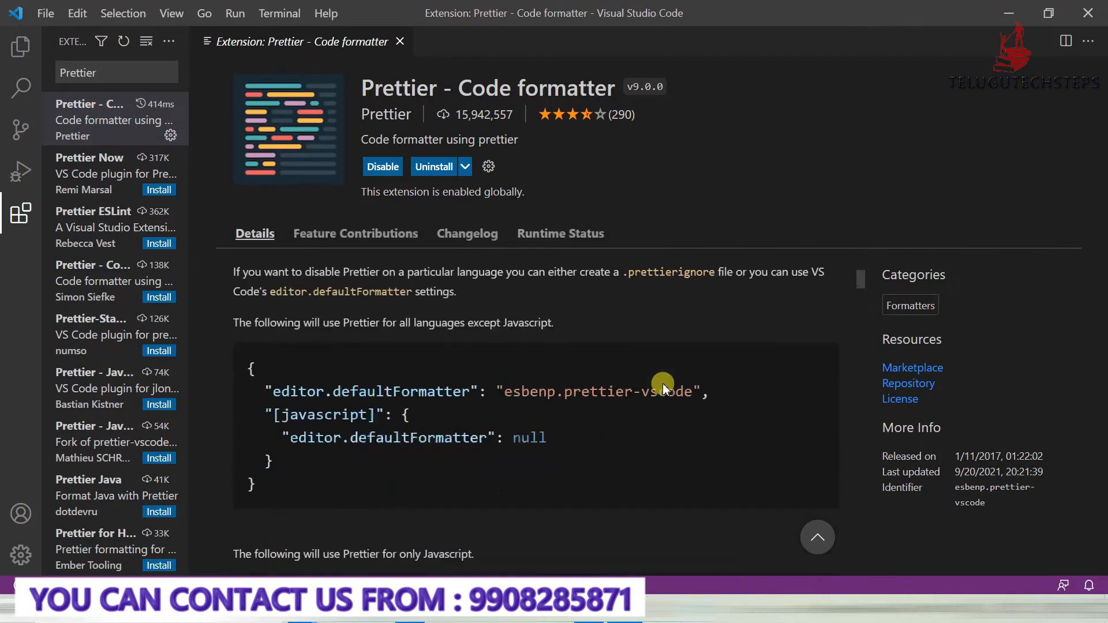
pyautogui.scroll(-3)
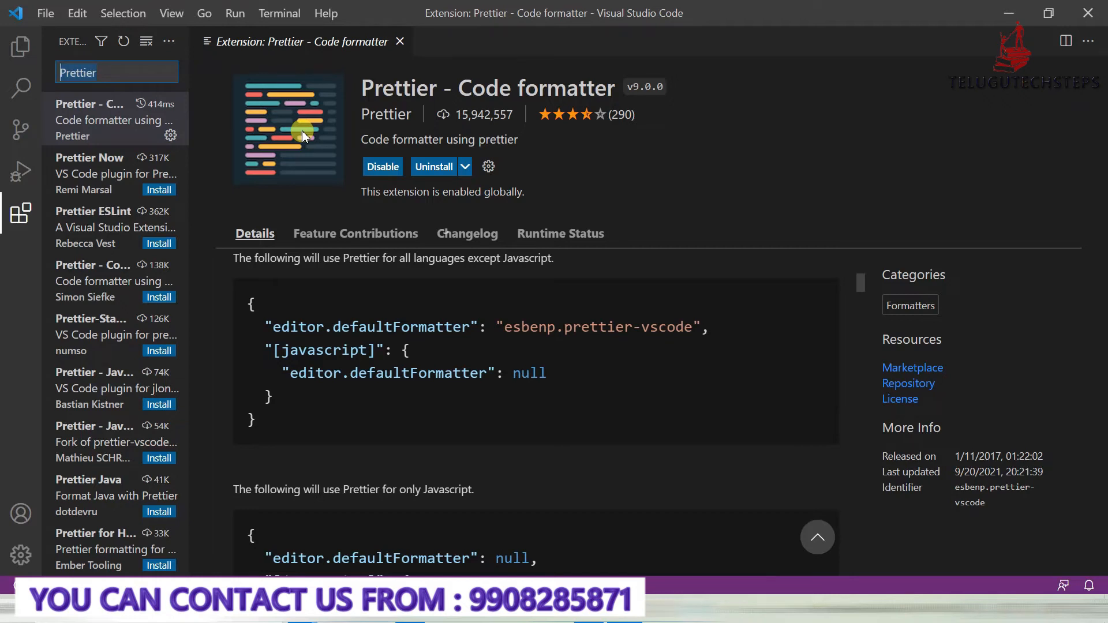
pyautogui.click(117, 71)
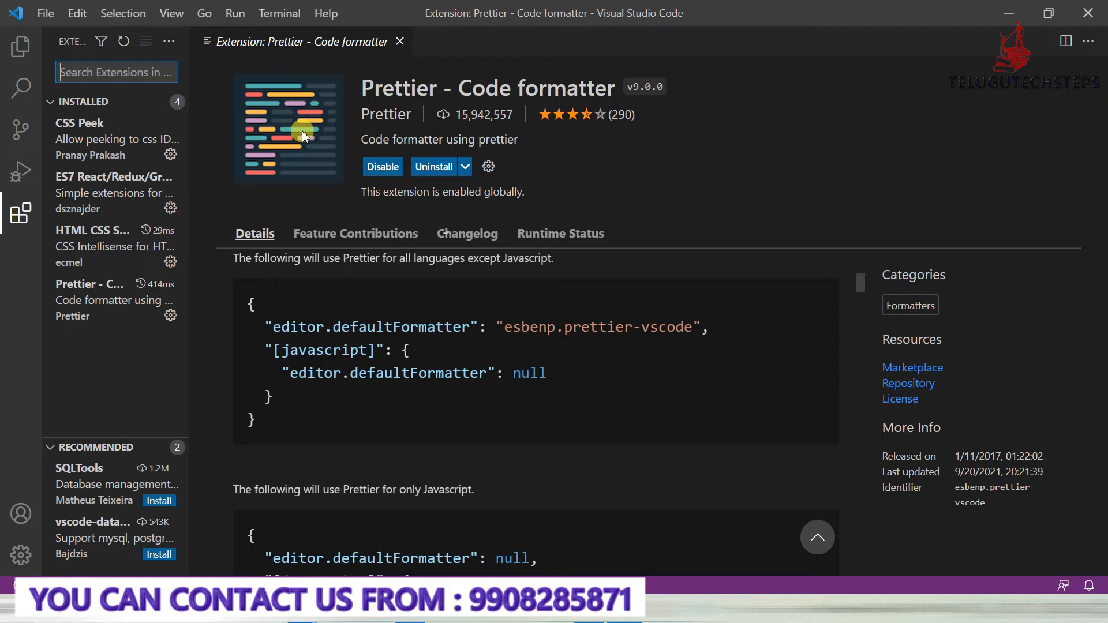
# Install the Highlight Matching Tag extension and clear the search to show all five installed extensions
pyautogui.write('Hig')
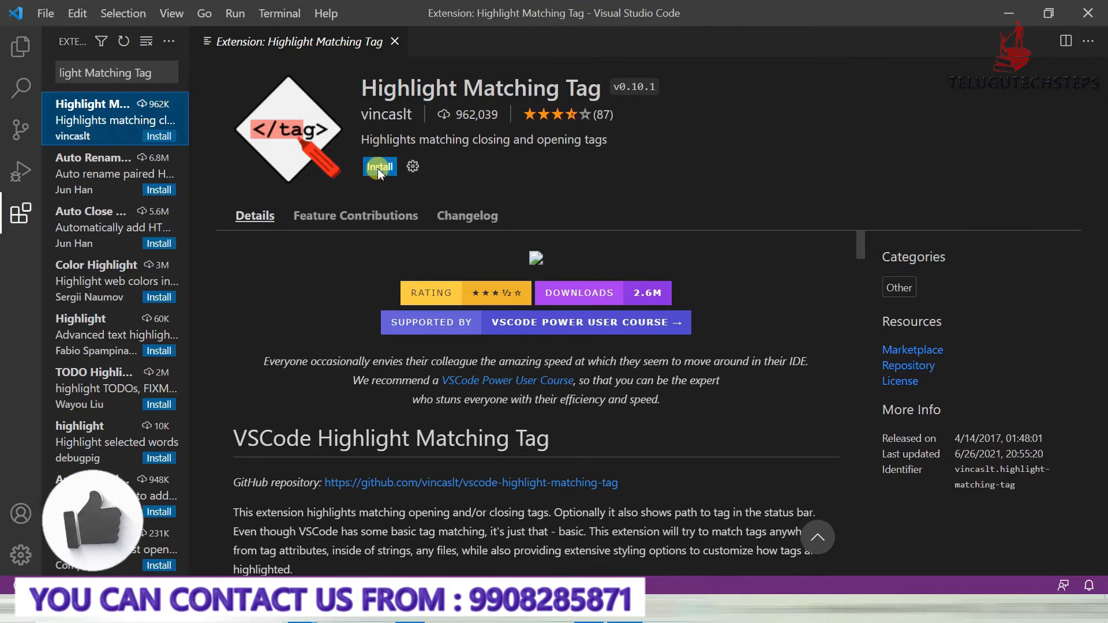
pyautogui.click(380, 166)
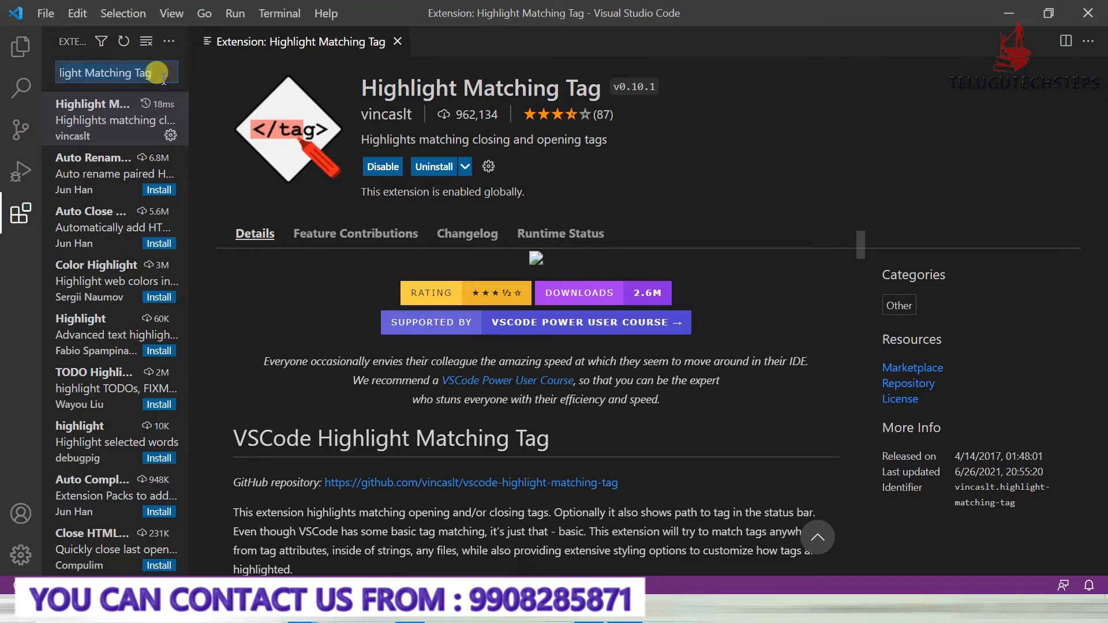
pyautogui.click(116, 71)
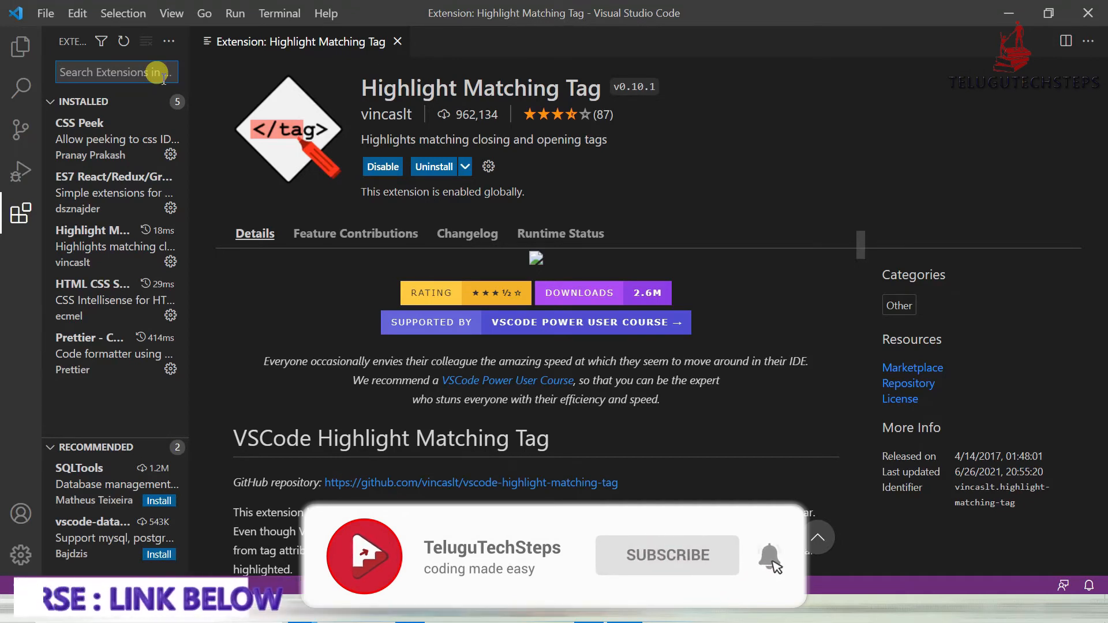
# Find TODO Highlight in the Extensions search, review its details, and install it
pyautogui.write('Todo Highlight')
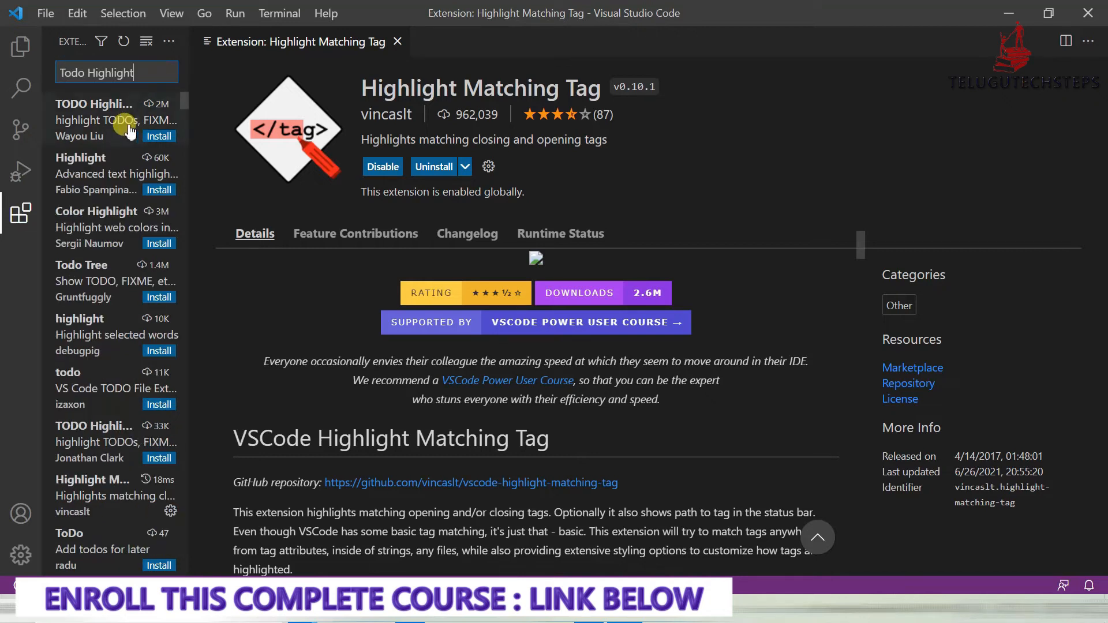
pyautogui.click(96, 119)
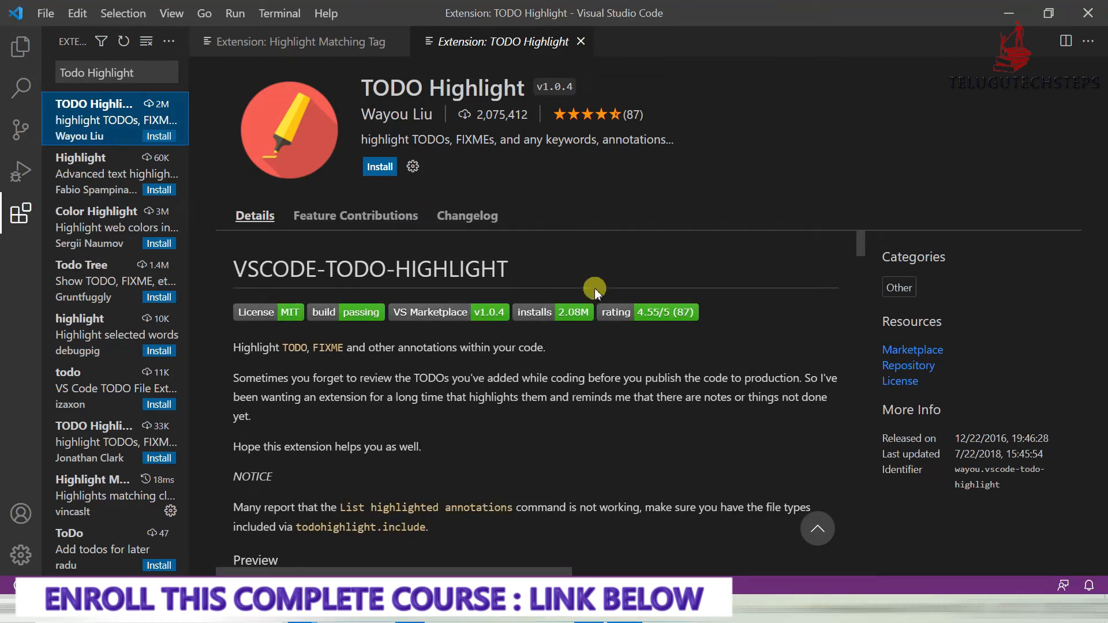
pyautogui.scroll(-3)
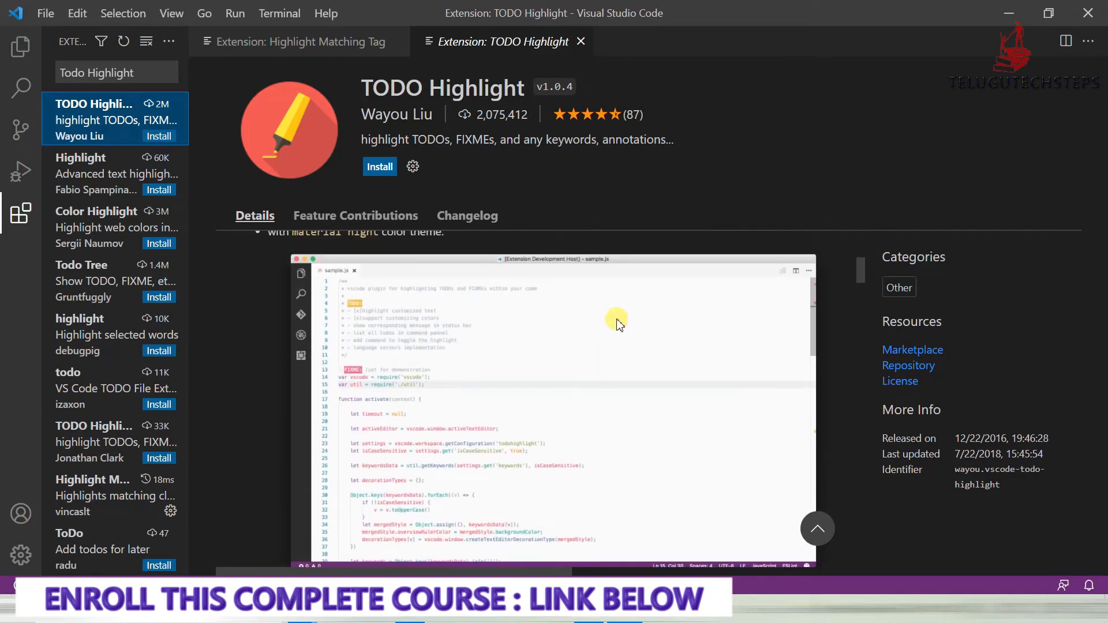
pyautogui.moveTo(592, 316)
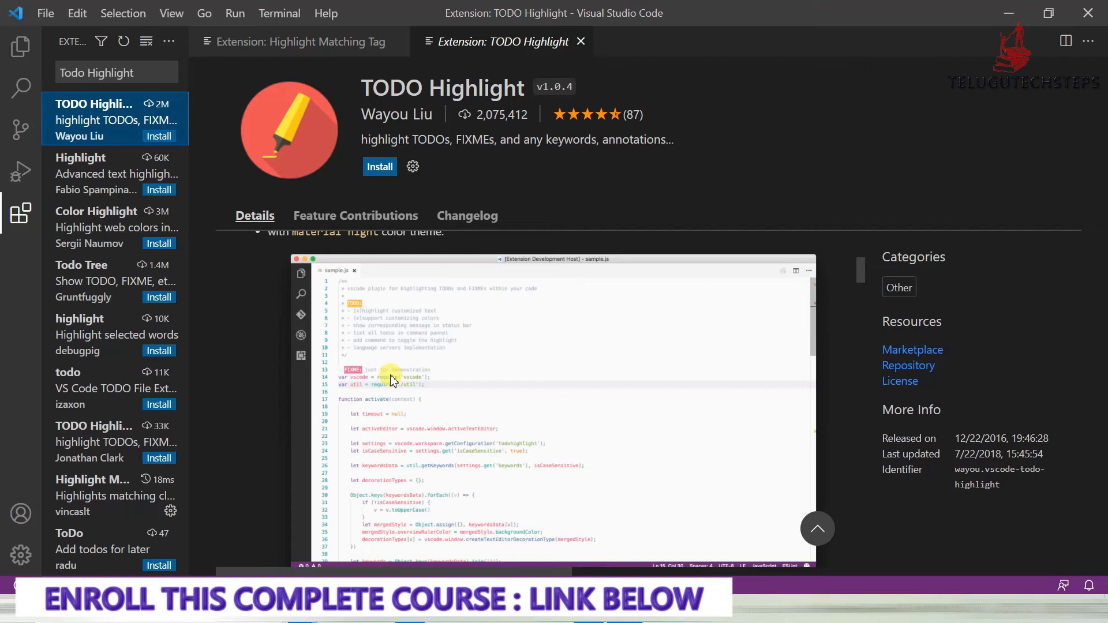
pyautogui.moveTo(385, 363)
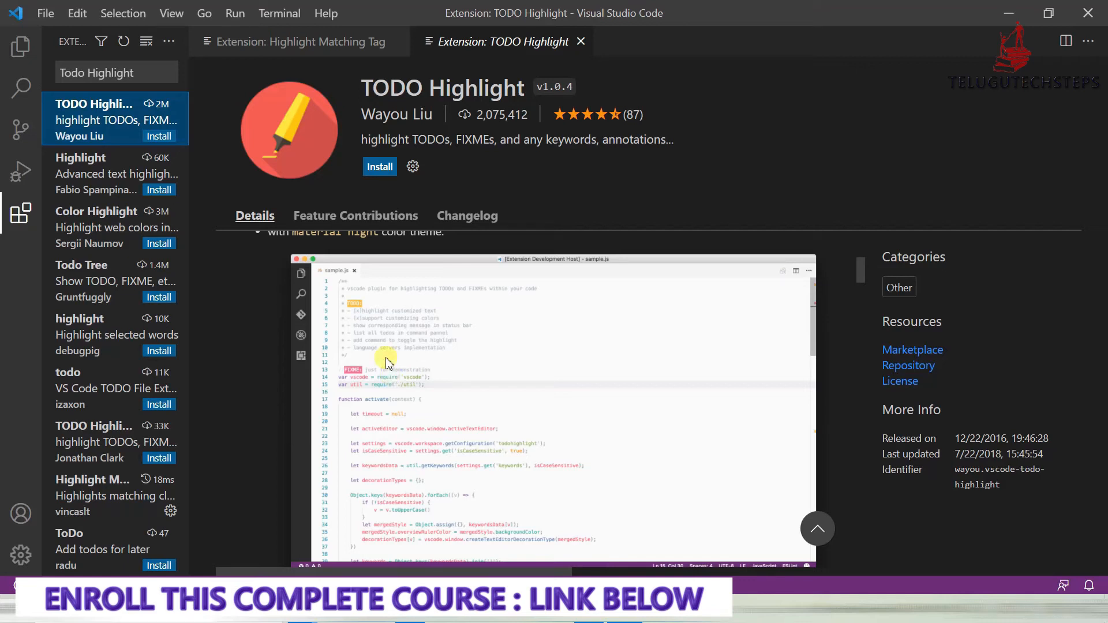
pyautogui.moveTo(387, 343)
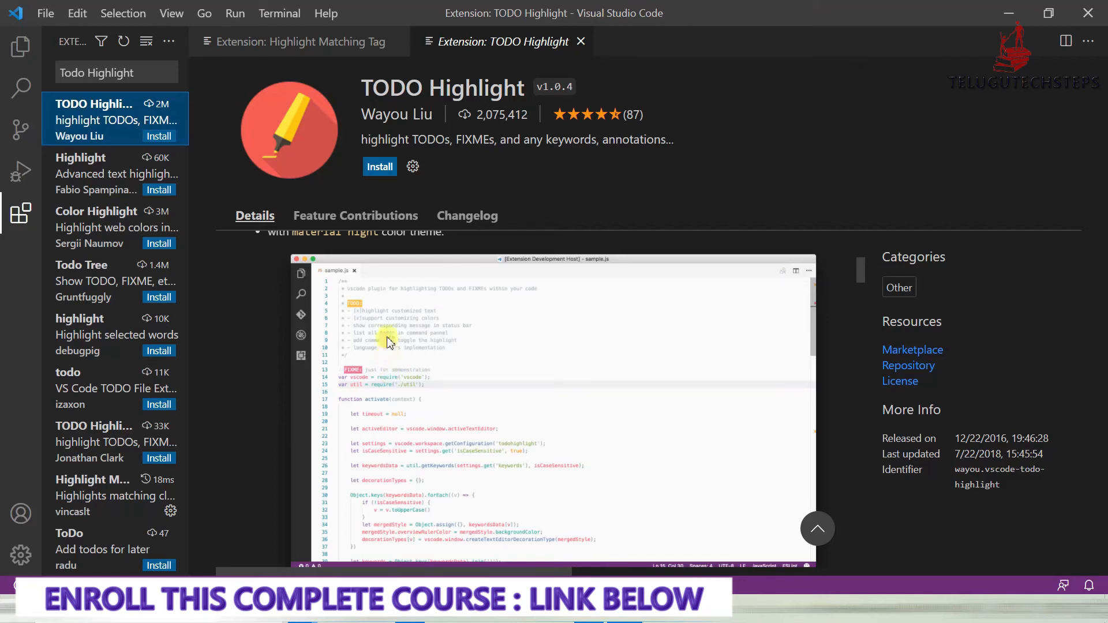
pyautogui.scroll(-3)
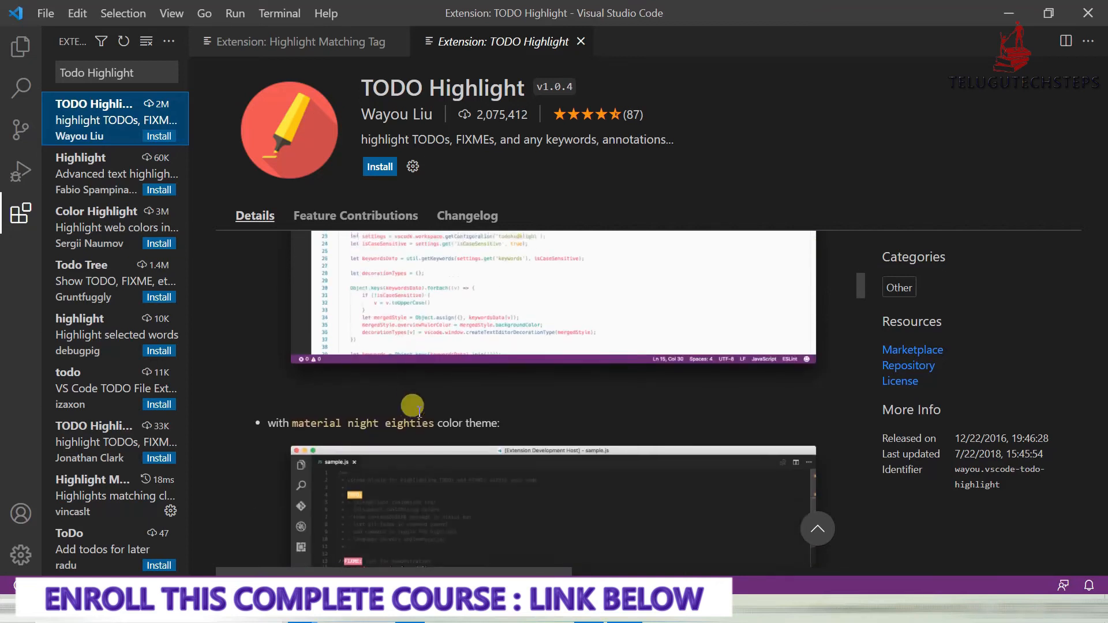
pyautogui.scroll(-3)
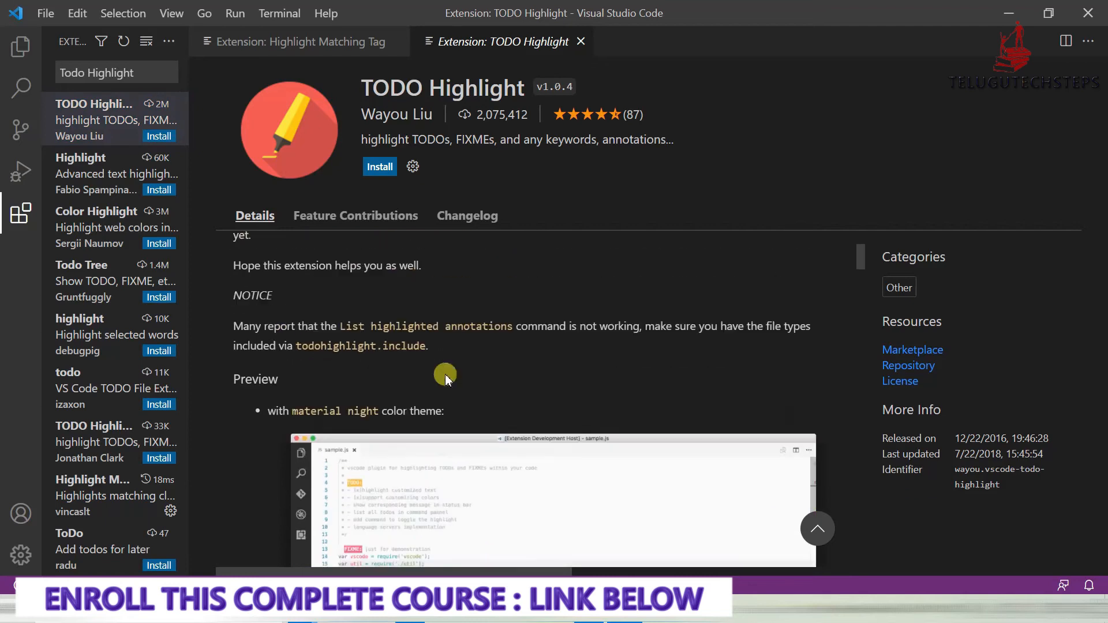
pyautogui.click(379, 166)
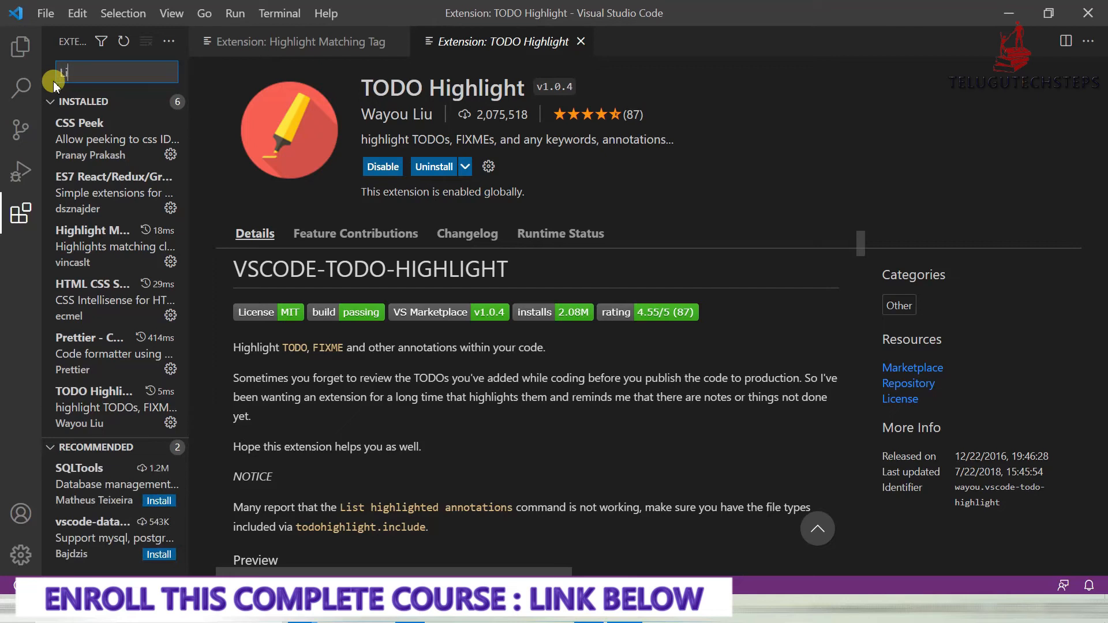
# Search Extensions for 'Live Server' and show Ritwick Dey's Live Server details page
pyautogui.write('Live Server')
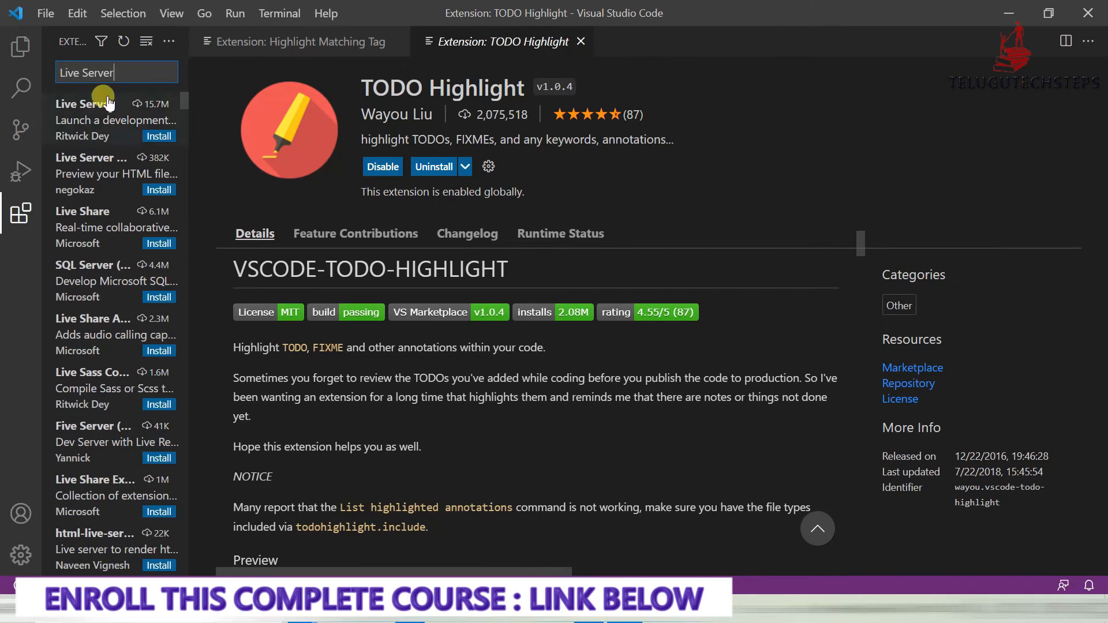
pyautogui.click(100, 114)
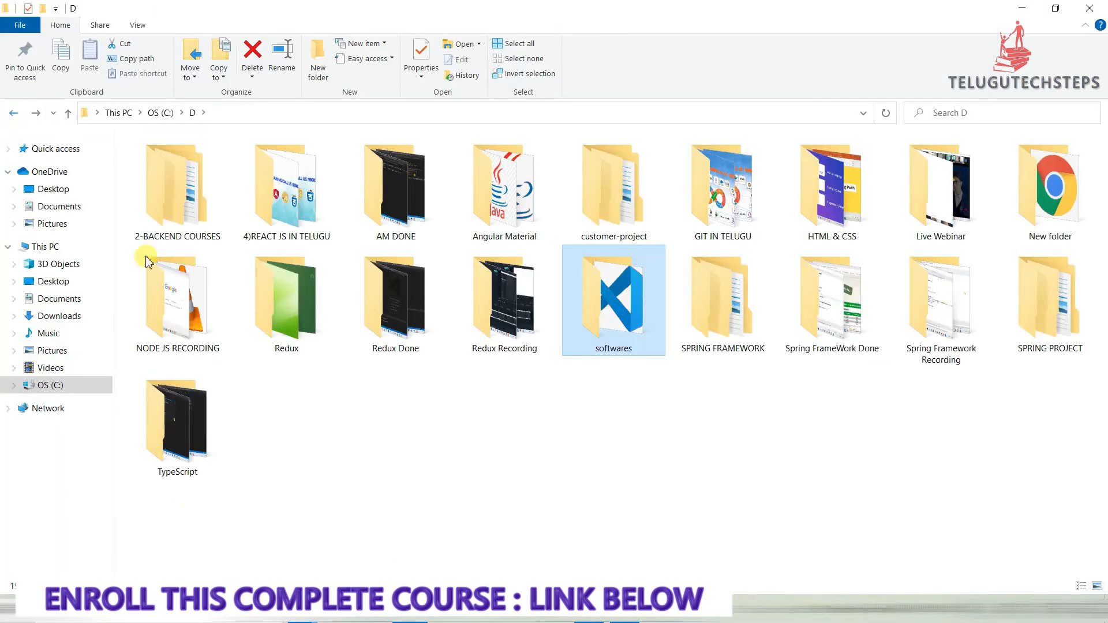
# Open New folder in D to reveal its image folder and index file
pyautogui.doubleClick(1049, 183)
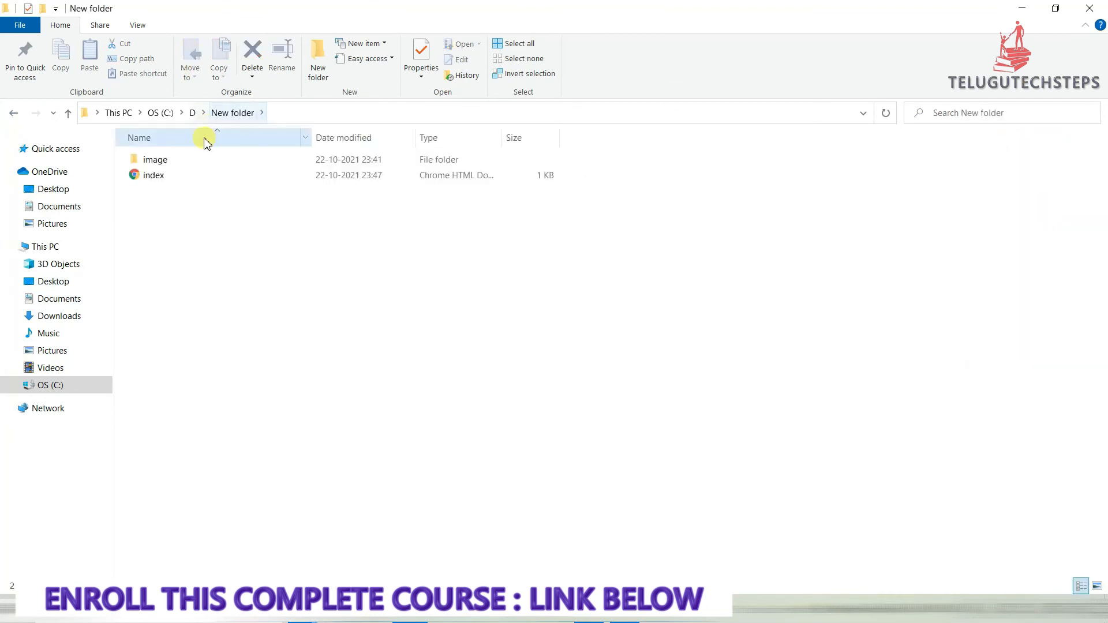
pyautogui.click(153, 176)
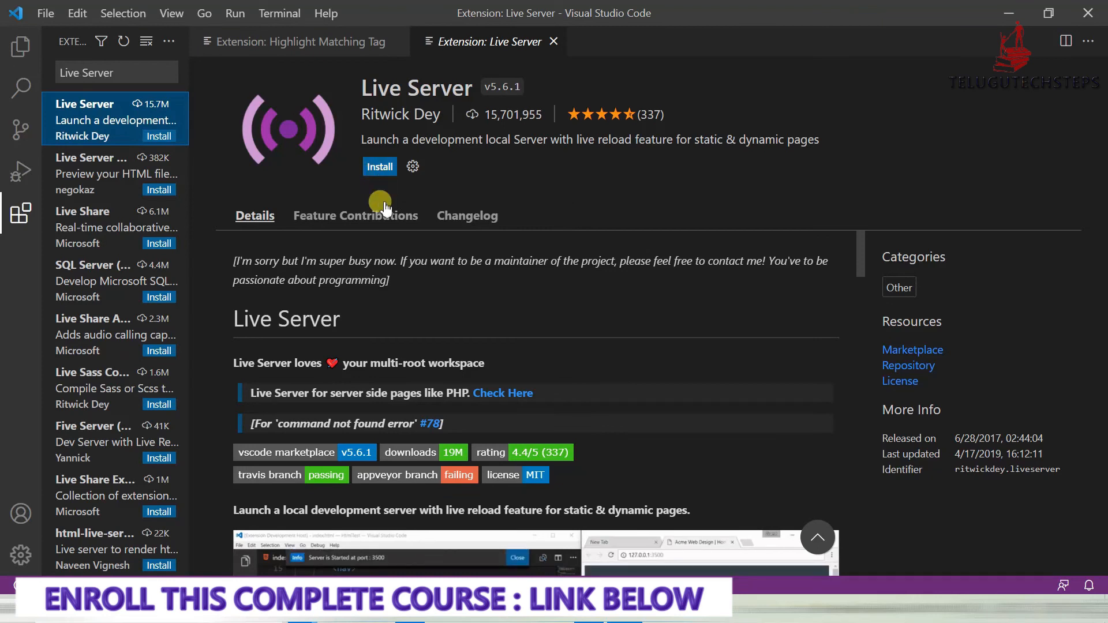
# Install Live Server from its details page and dismiss its announcement notification
pyautogui.scroll(-3)
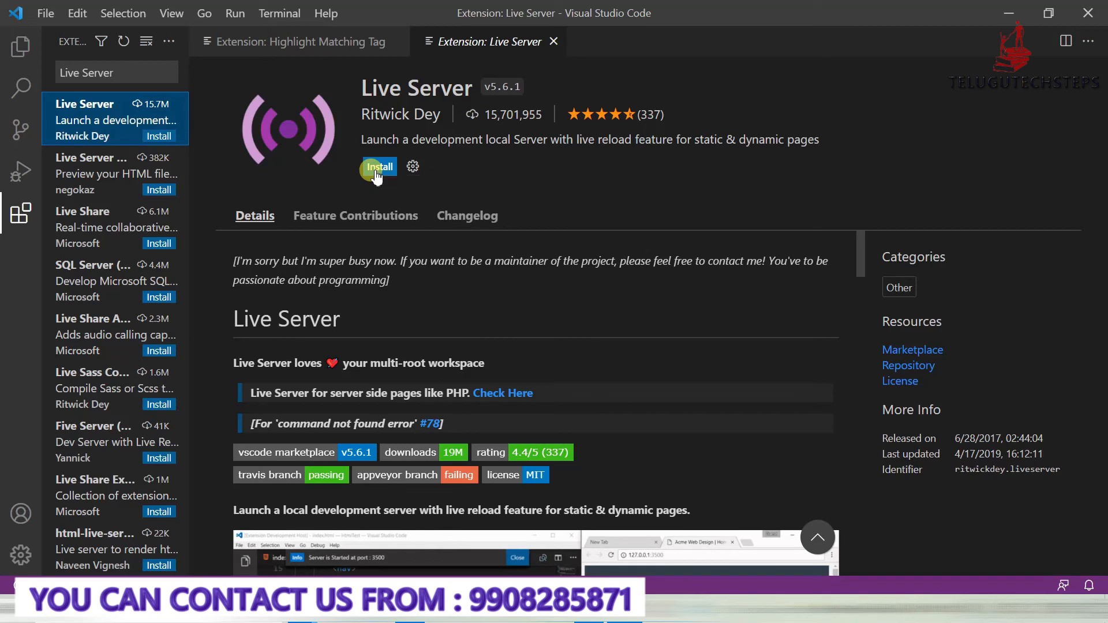
pyautogui.click(379, 167)
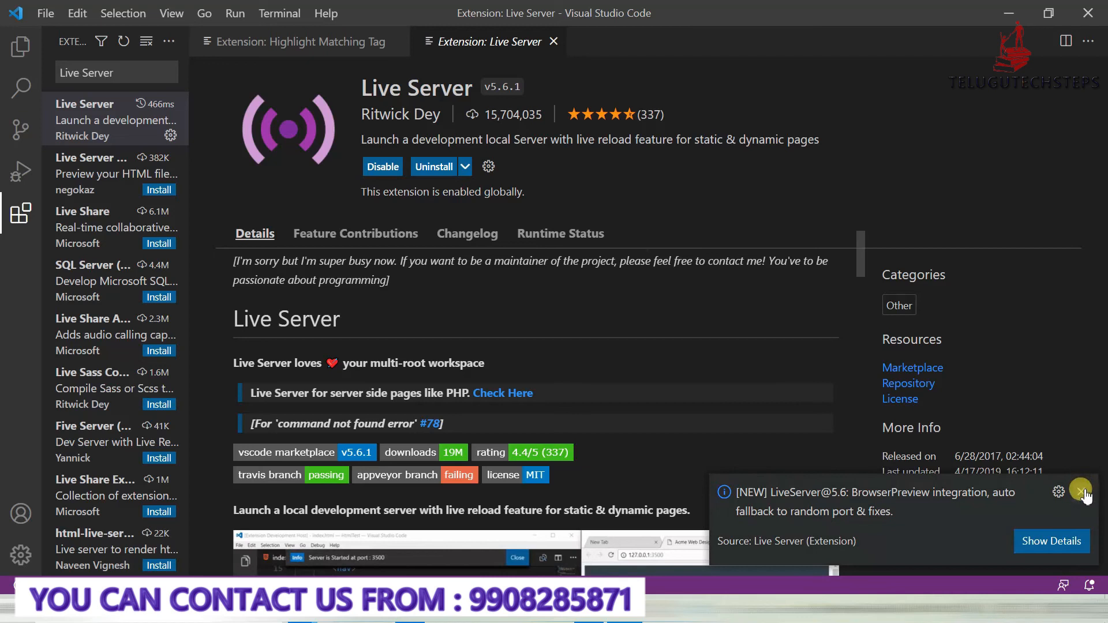
pyautogui.click(1080, 492)
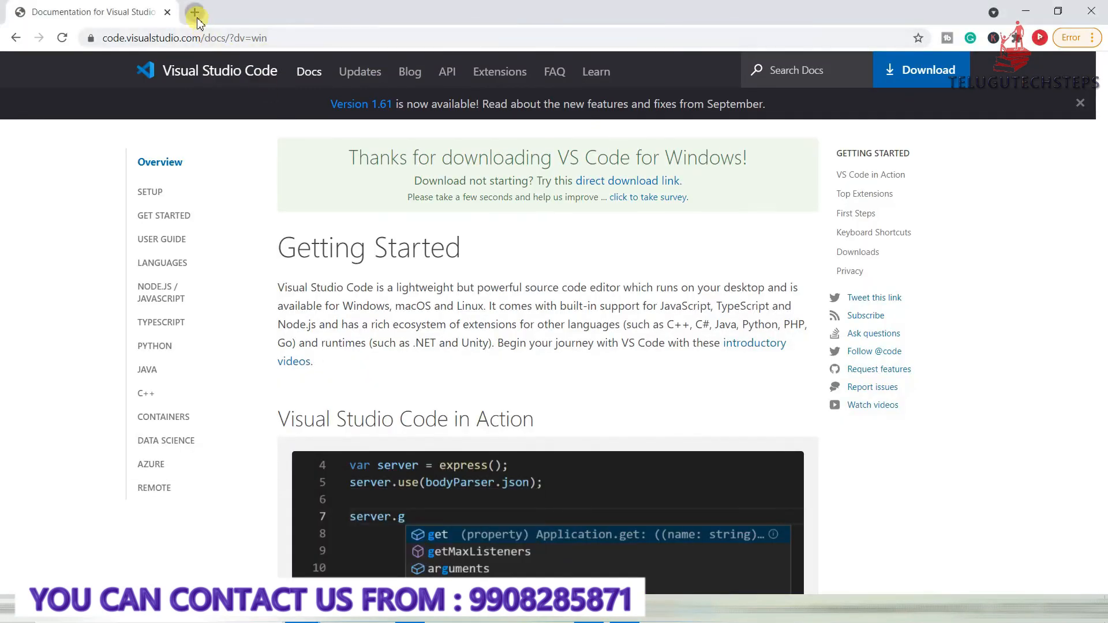
# Start a new Chrome tab on the Google home page via the bookmarks bar
pyautogui.click(195, 11)
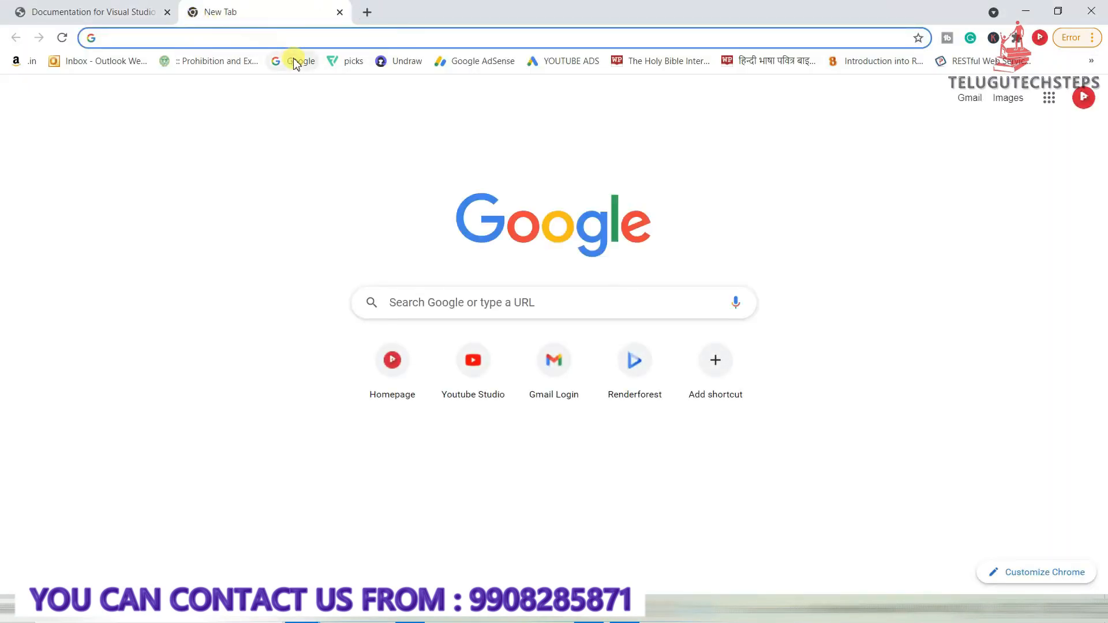
pyautogui.click(292, 61)
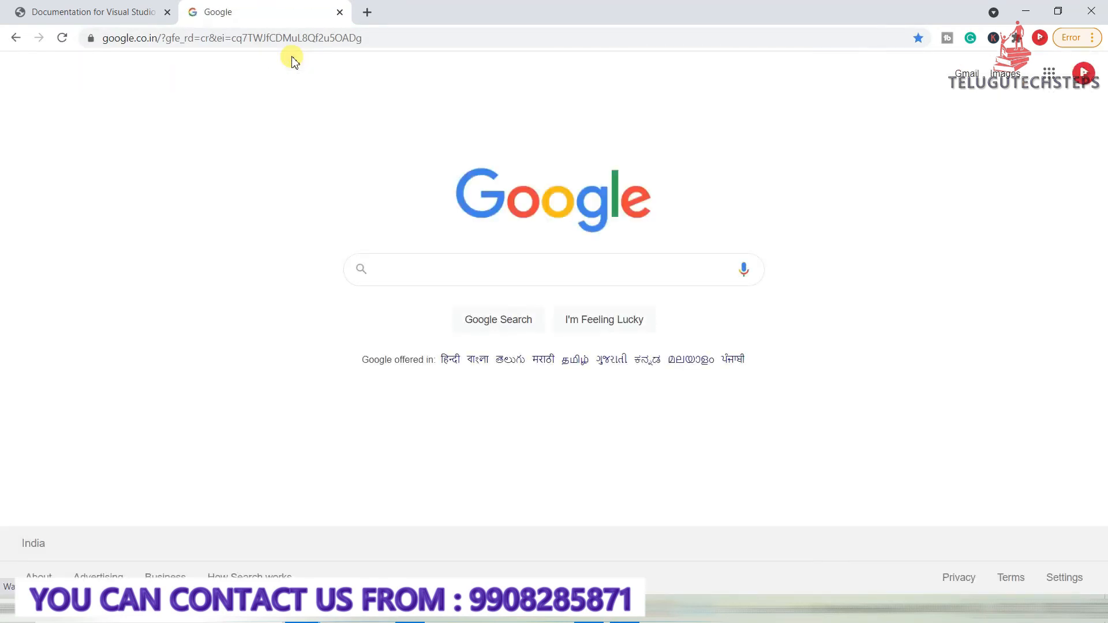